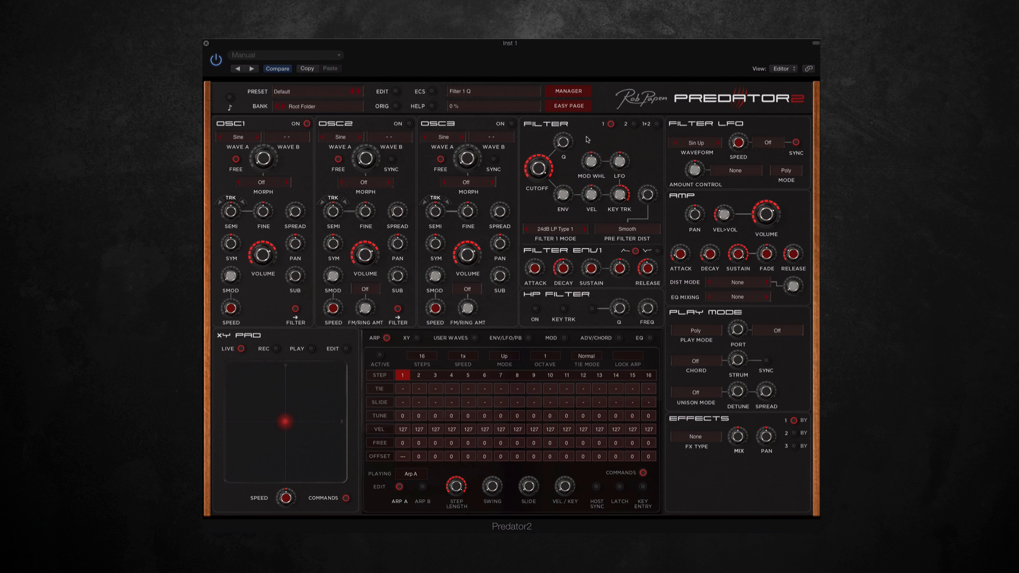
- Audition presets Difference in Distortions, arp- Squeek I, sfx- MS-Spy 5 and JXL 05 from several banks
click(567, 91)
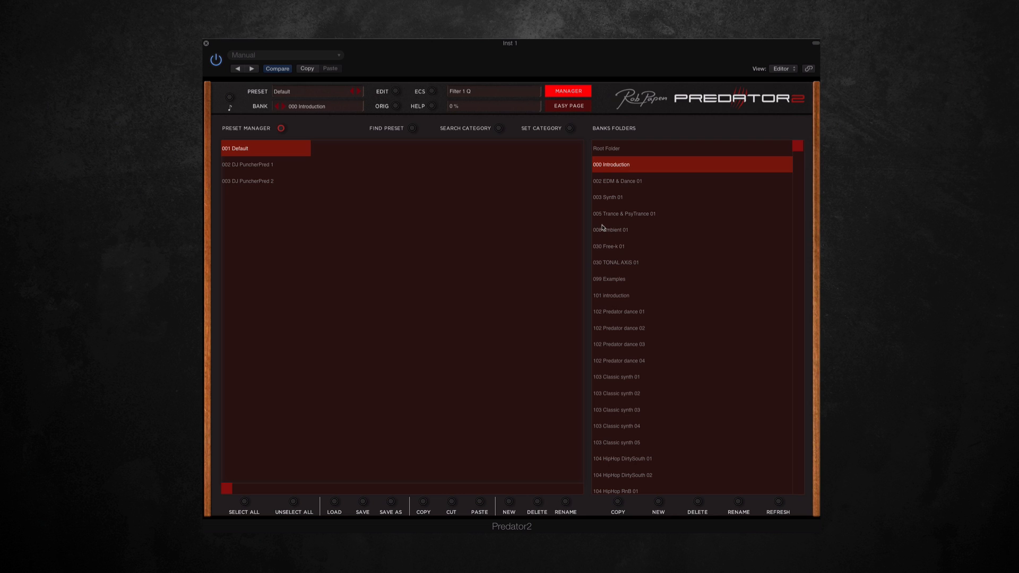
mouse_move(629, 182)
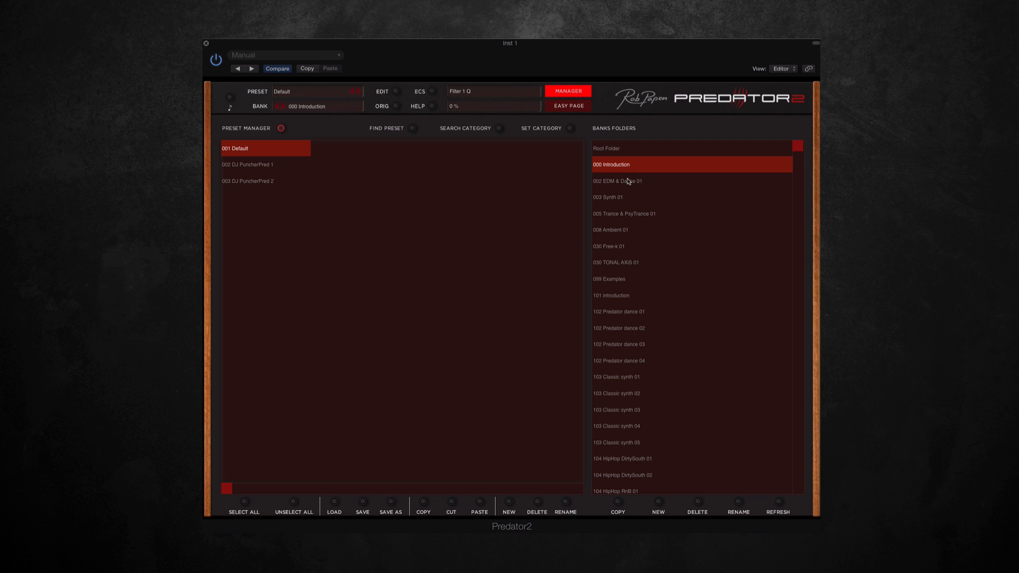
click(617, 180)
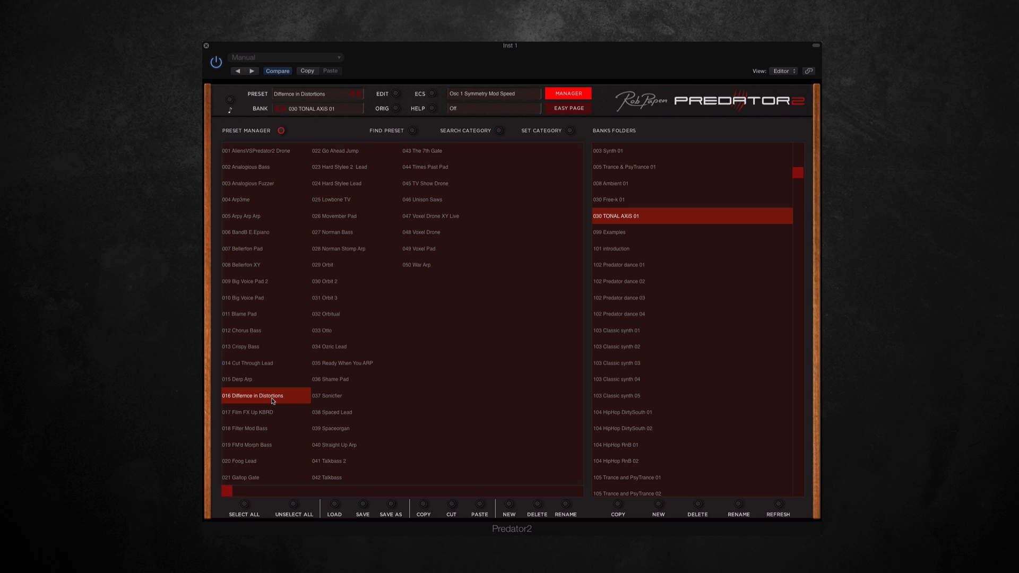
mouse_move(382, 245)
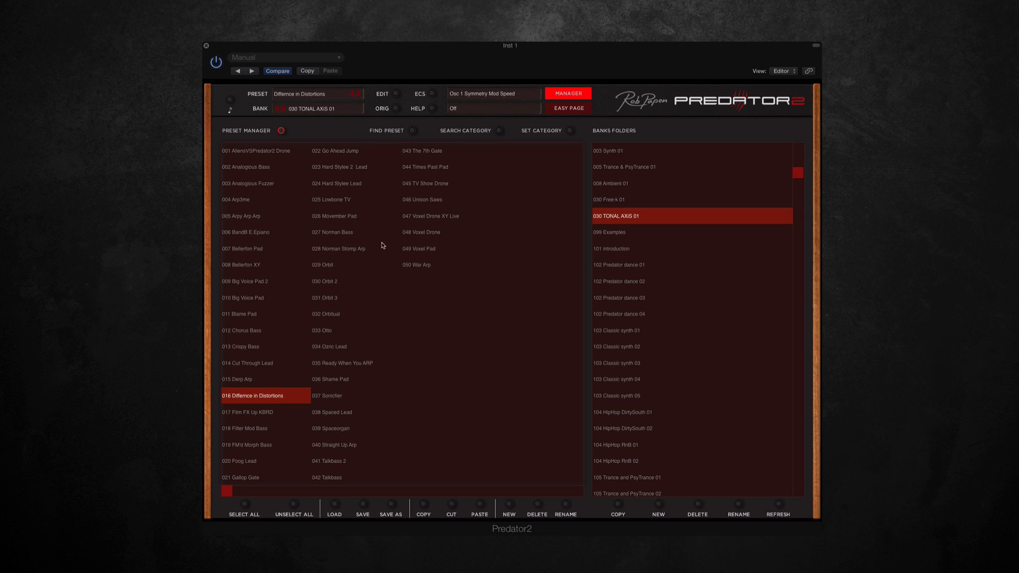
click(426, 167)
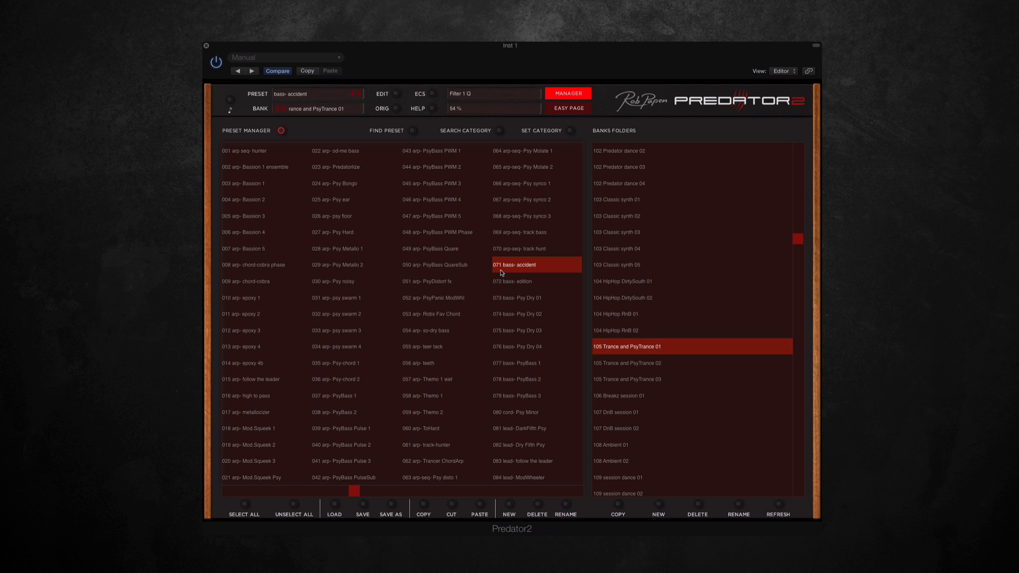
click(691, 412)
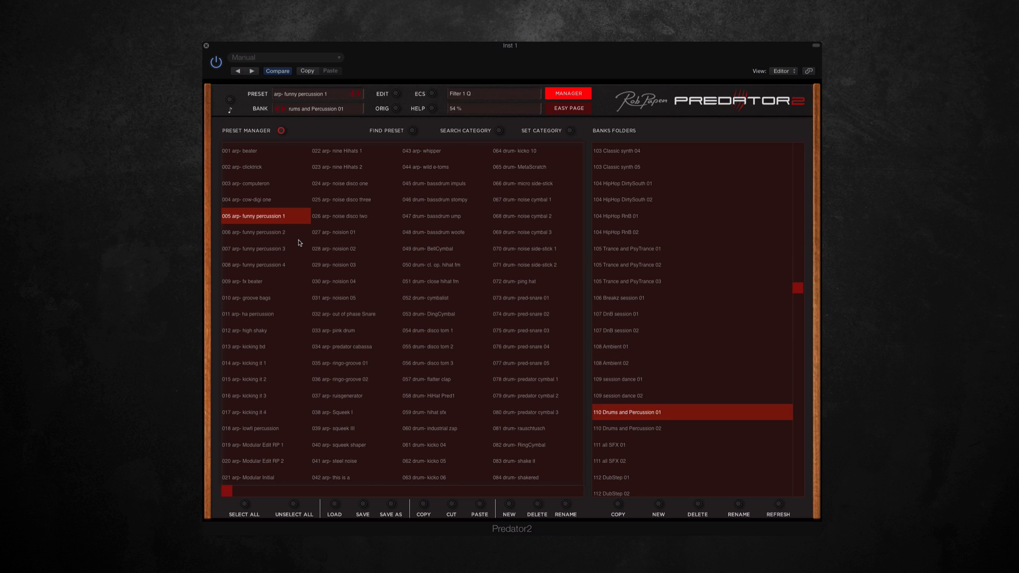
mouse_move(345, 415)
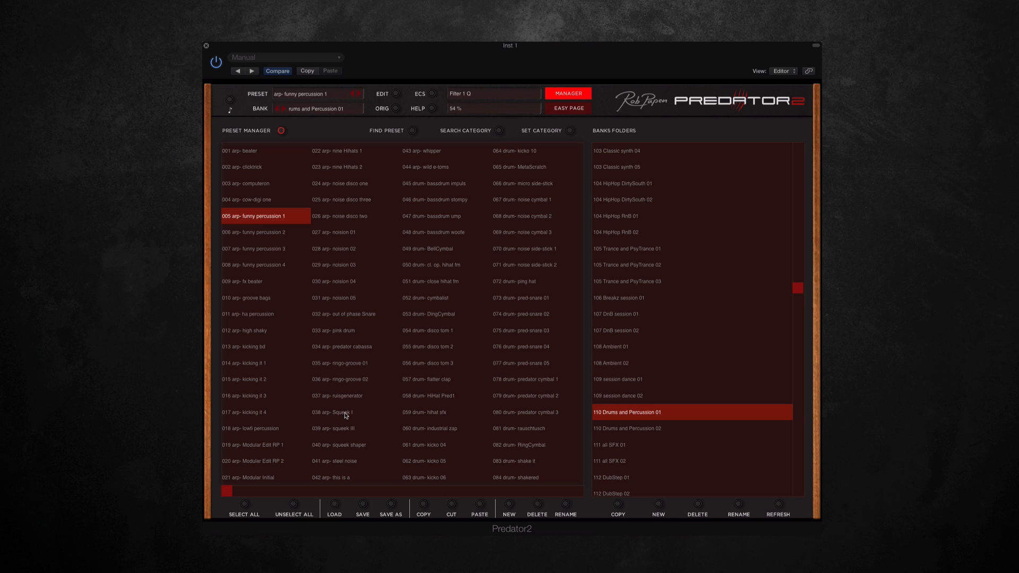
click(333, 412)
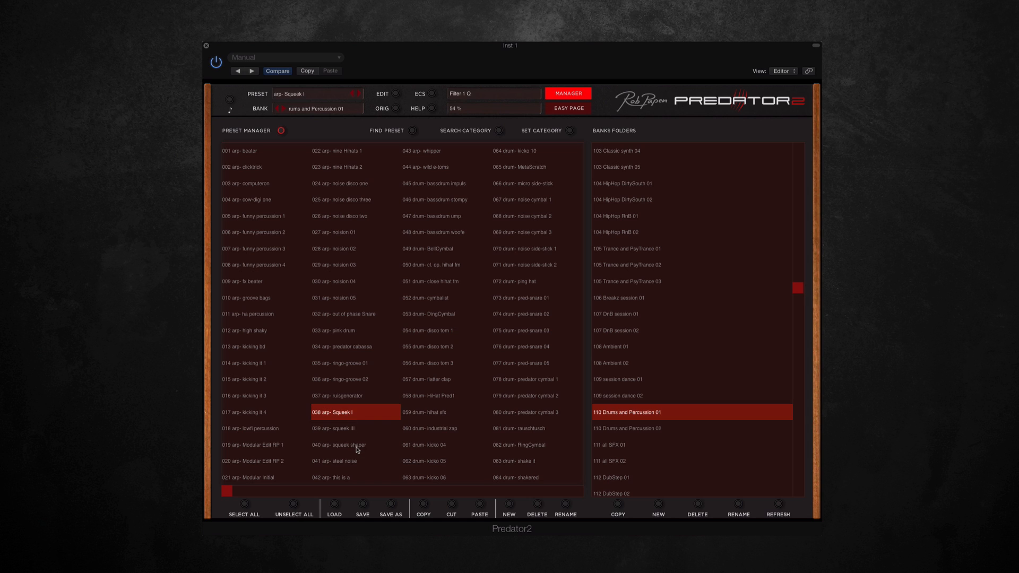
mouse_move(512, 284)
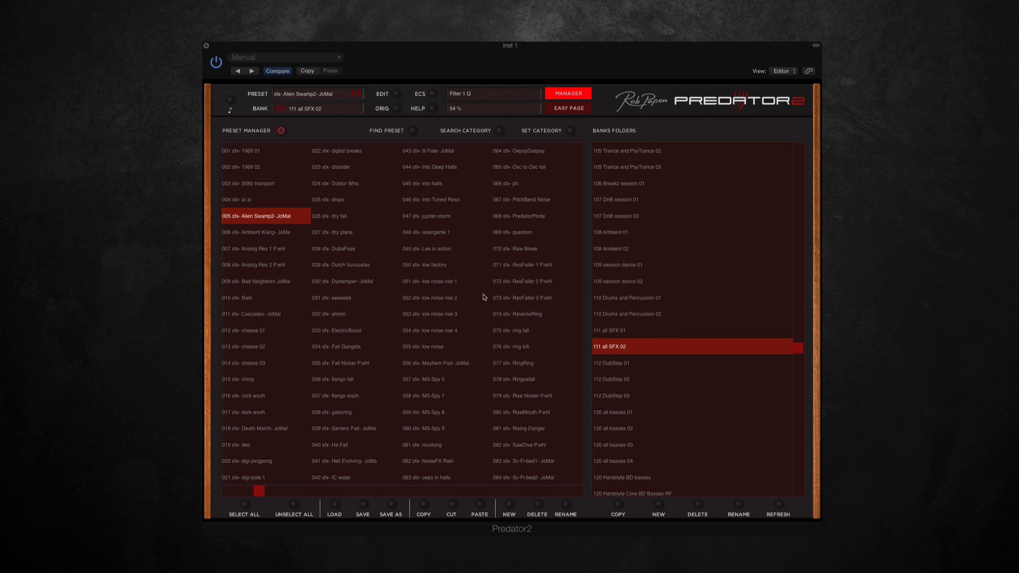
mouse_move(428, 390)
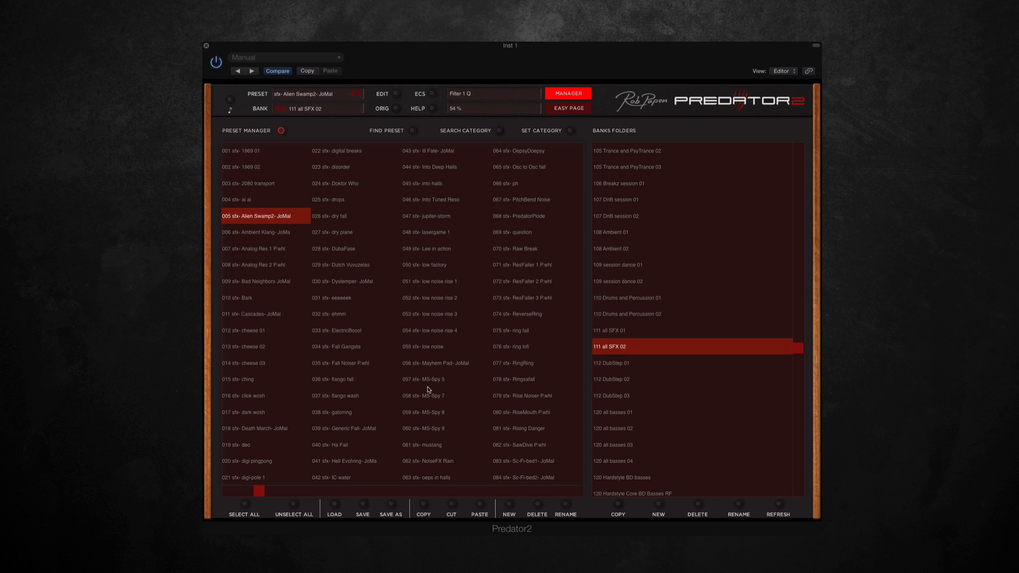
click(426, 379)
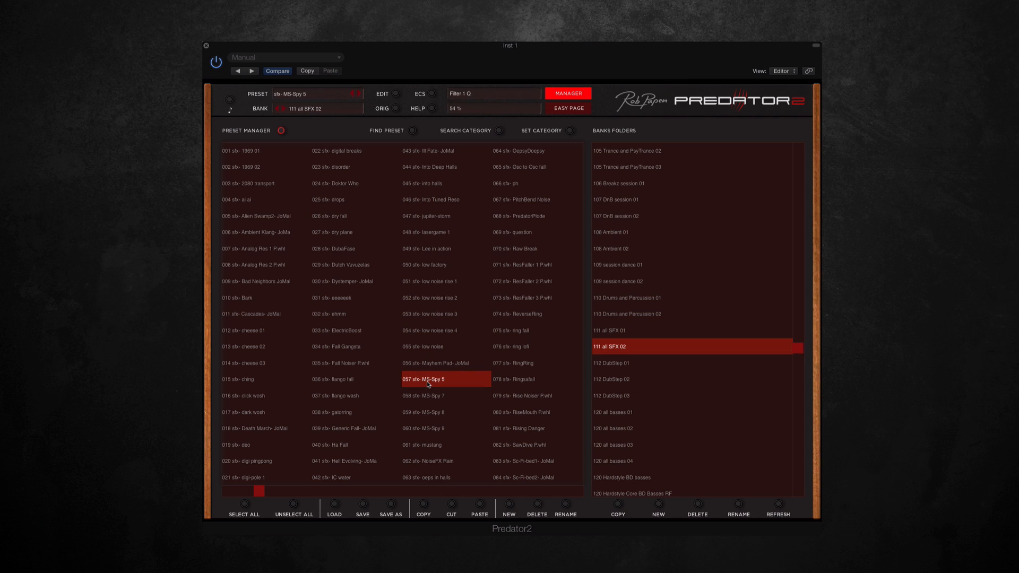
mouse_move(379, 234)
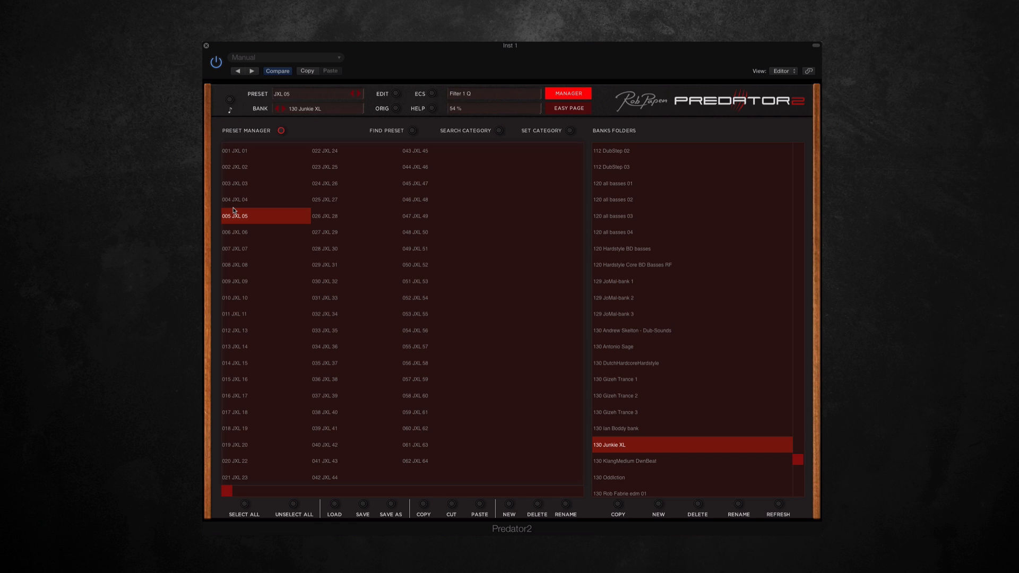
click(445, 280)
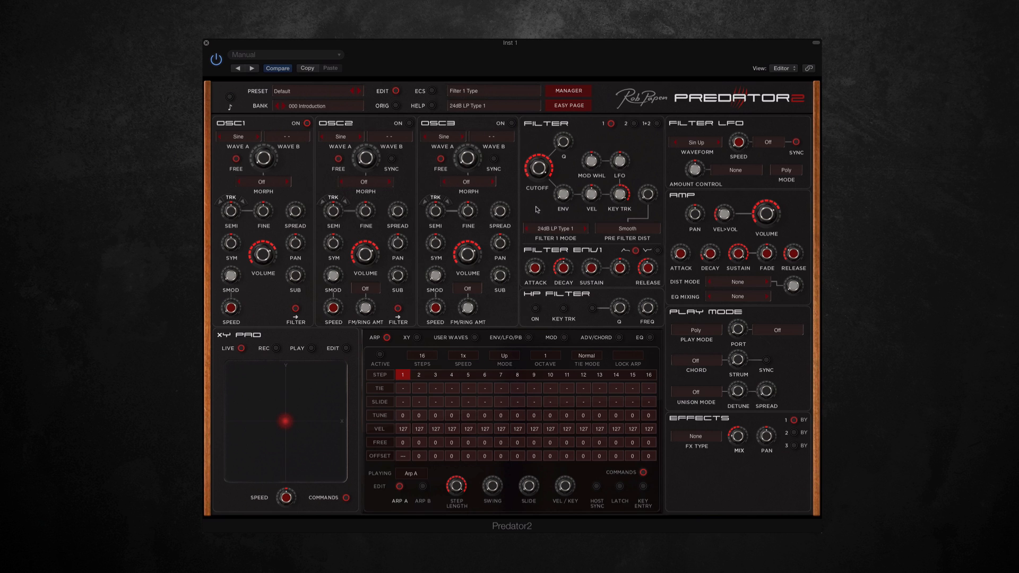
mouse_move(535, 211)
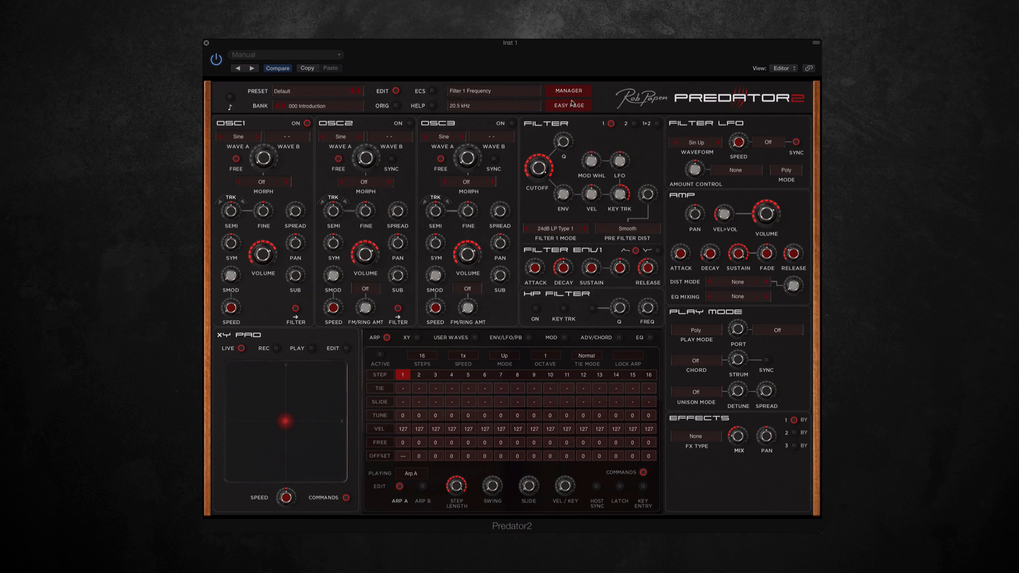
mouse_move(572, 107)
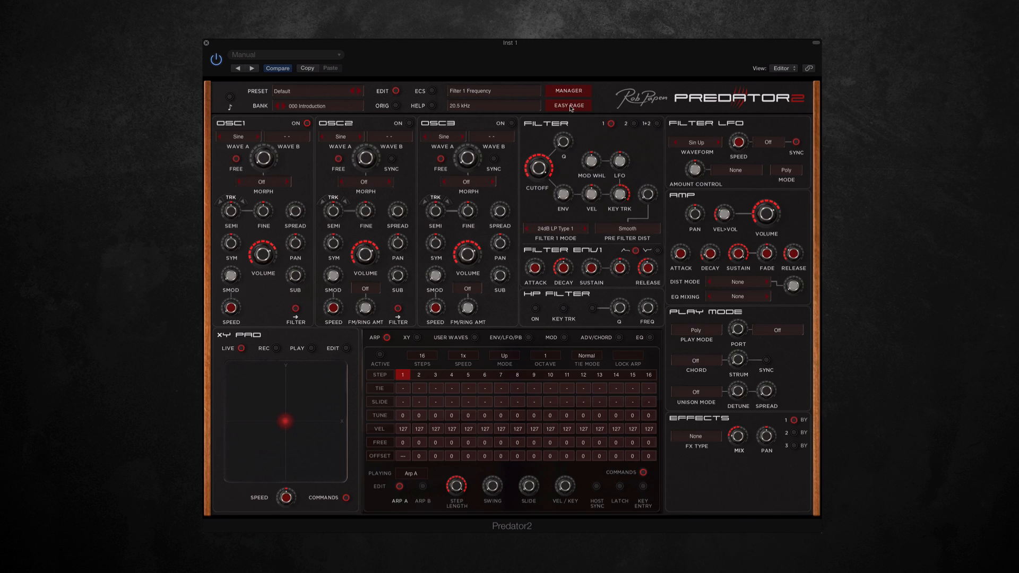
- Toggle the EASY PAGE view on, then return to the full editor
click(567, 105)
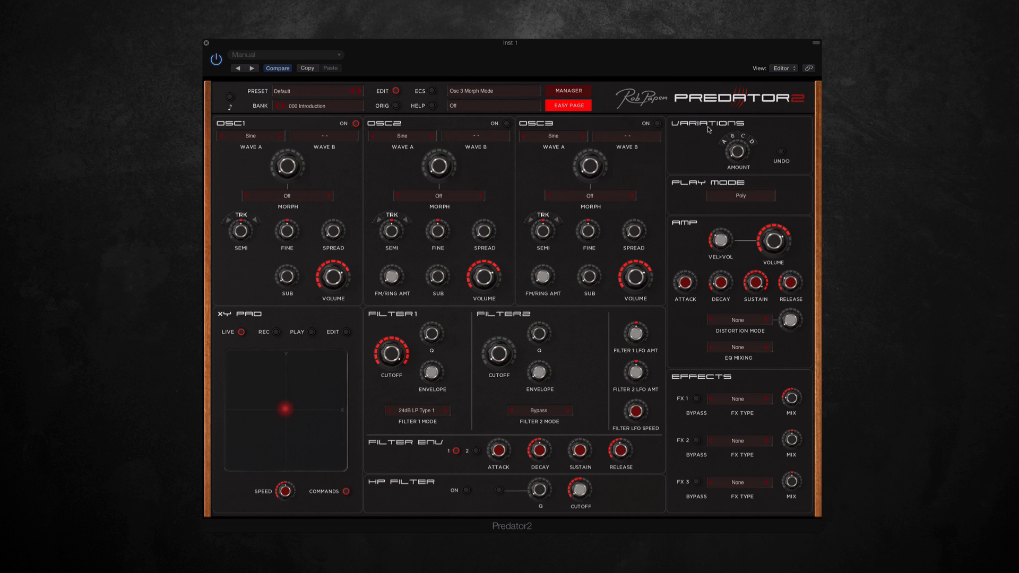
click(568, 105)
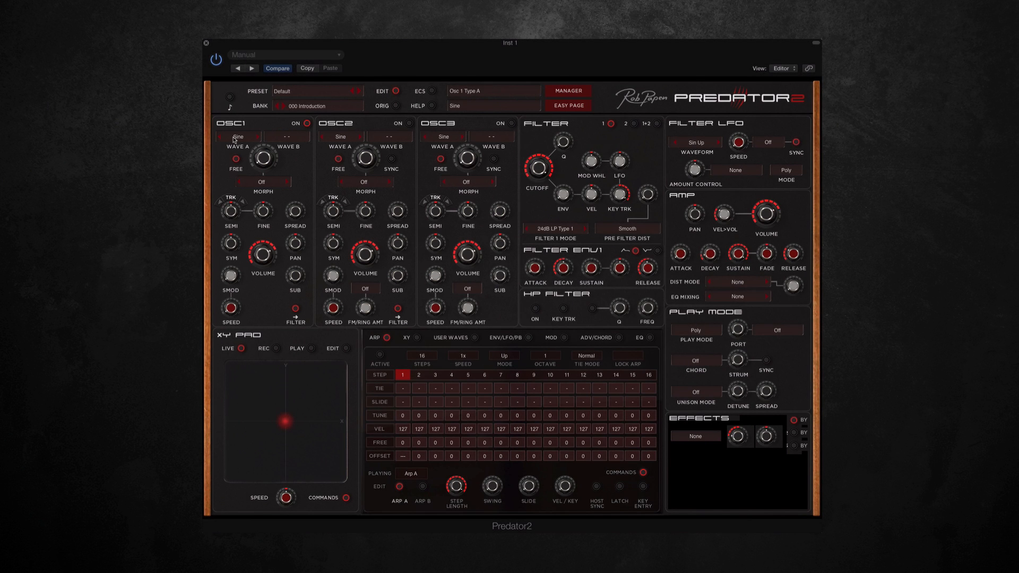
click(237, 136)
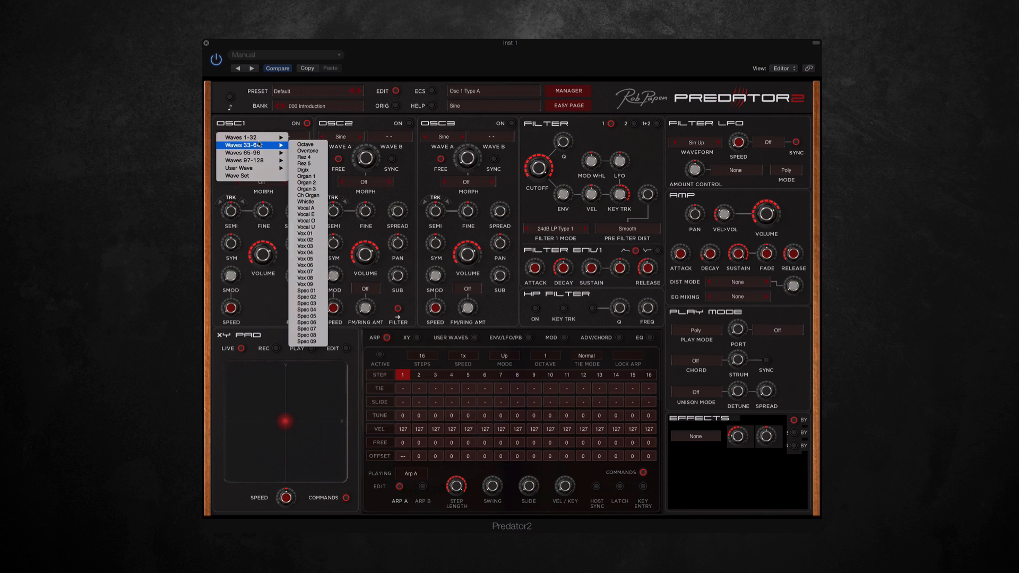
mouse_move(246, 160)
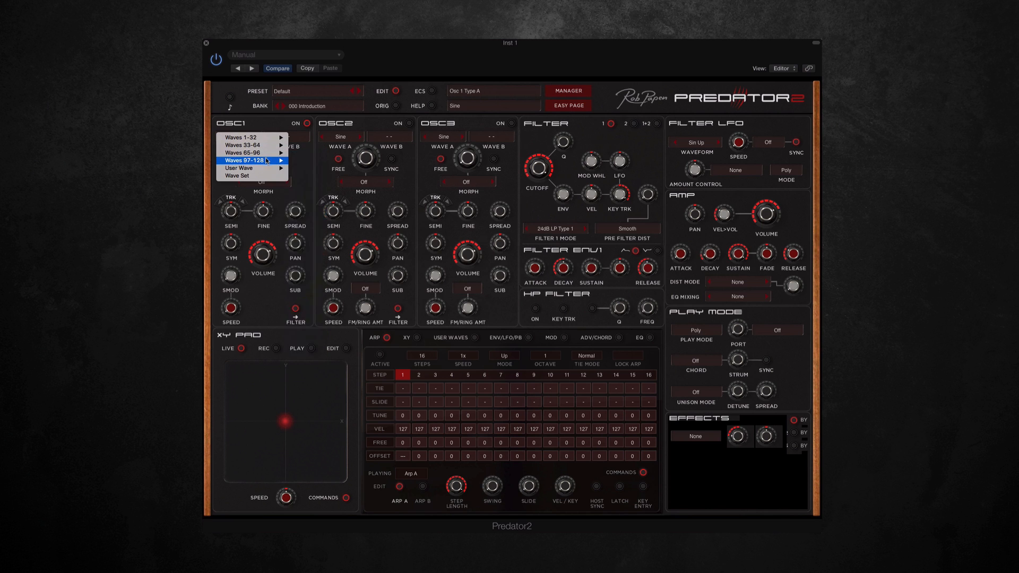
mouse_move(250, 137)
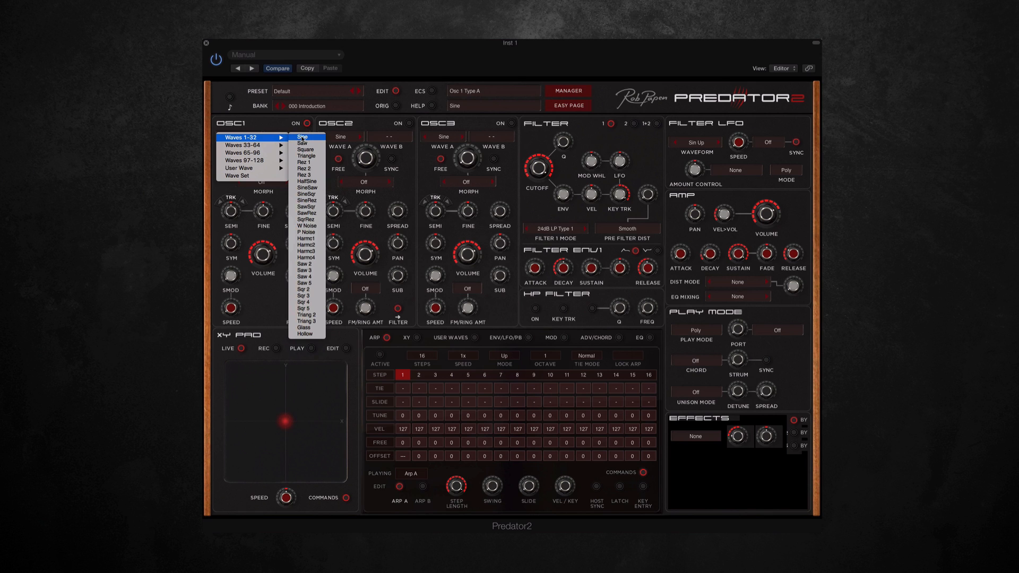
mouse_move(306, 175)
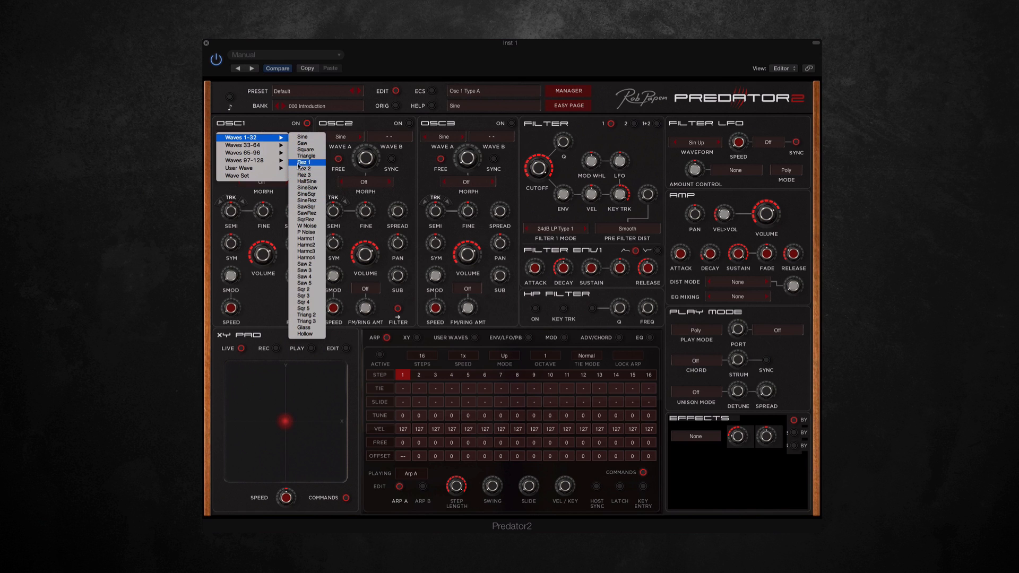
mouse_move(245, 152)
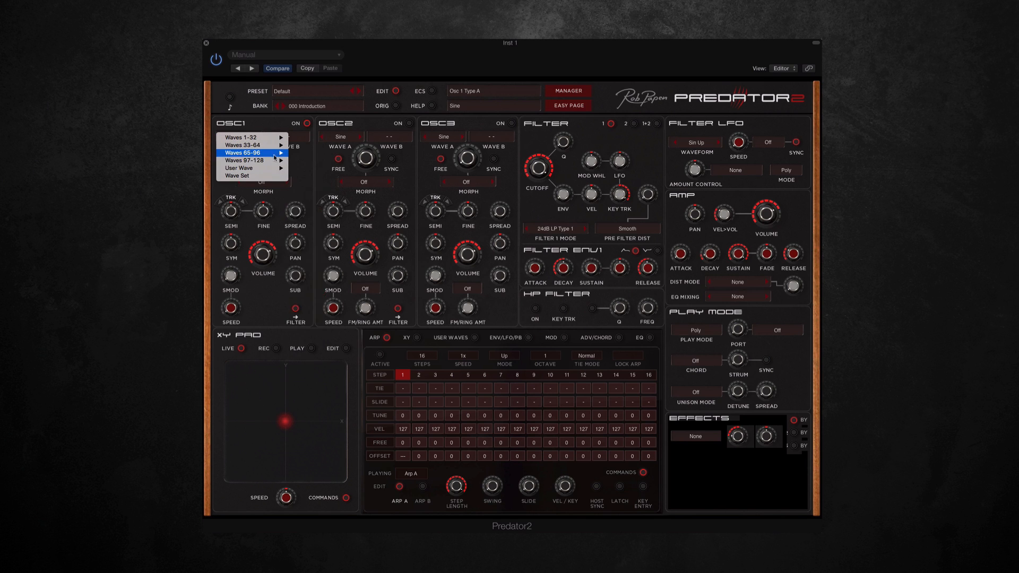
mouse_move(267, 153)
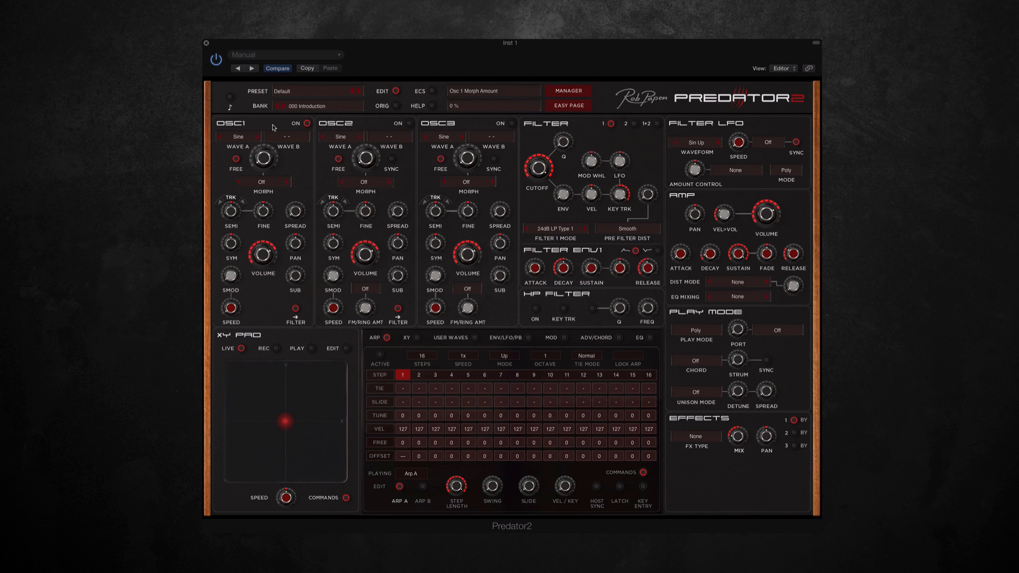
- Set OSC1 Wave A to Saw and Wave B to Square, morphing about 55% between them
click(264, 182)
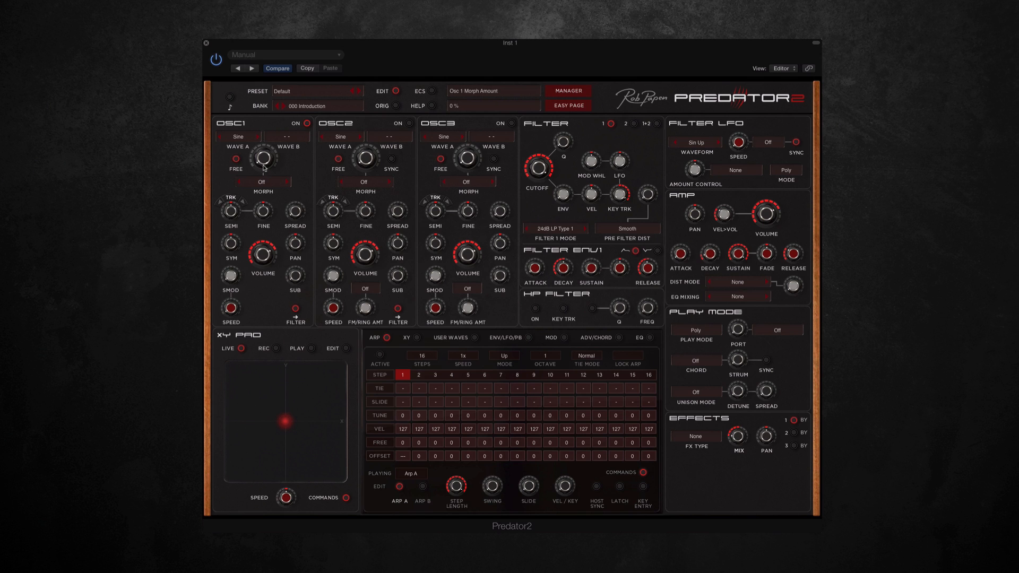
mouse_move(263, 167)
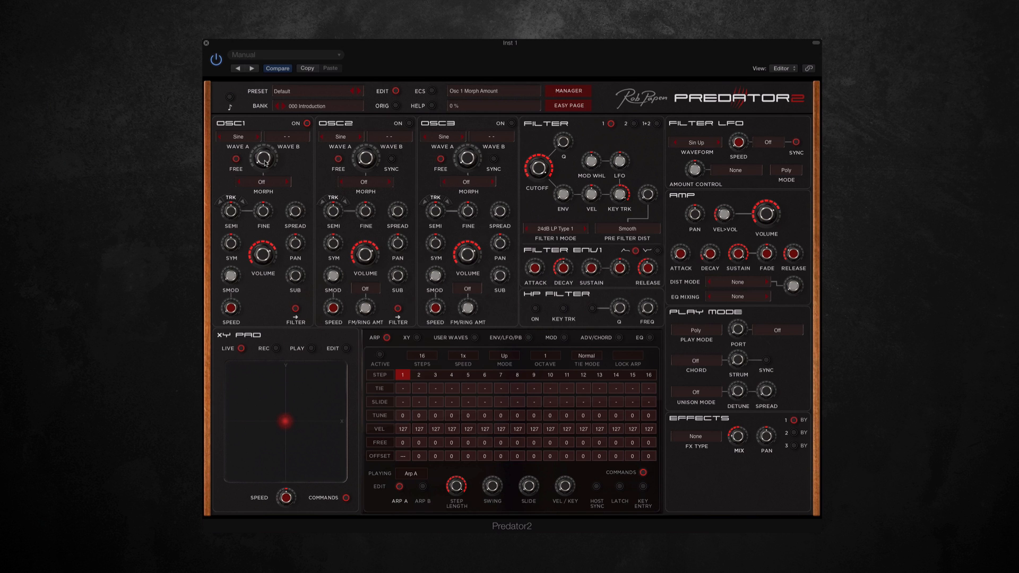
click(238, 137)
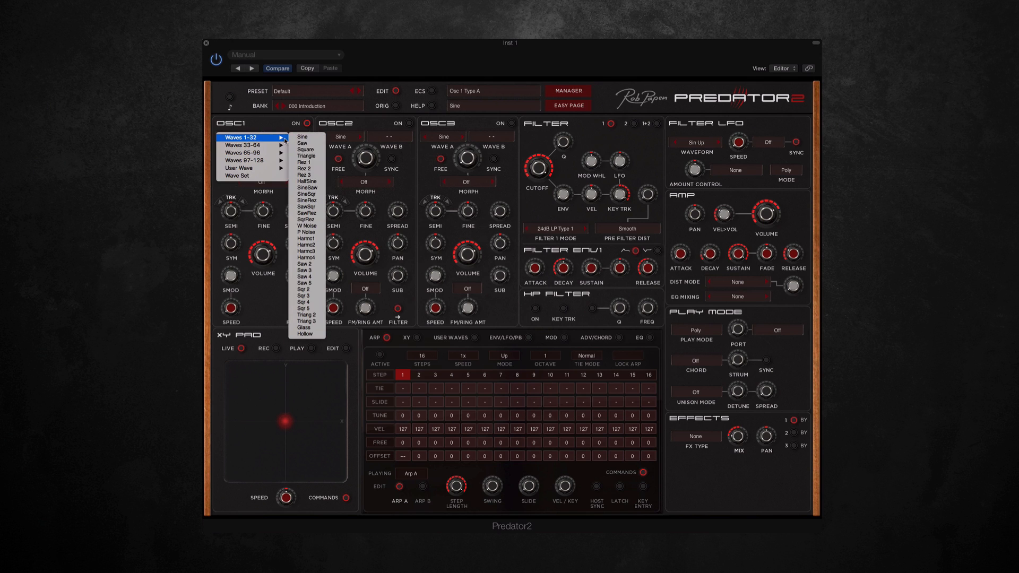
click(306, 140)
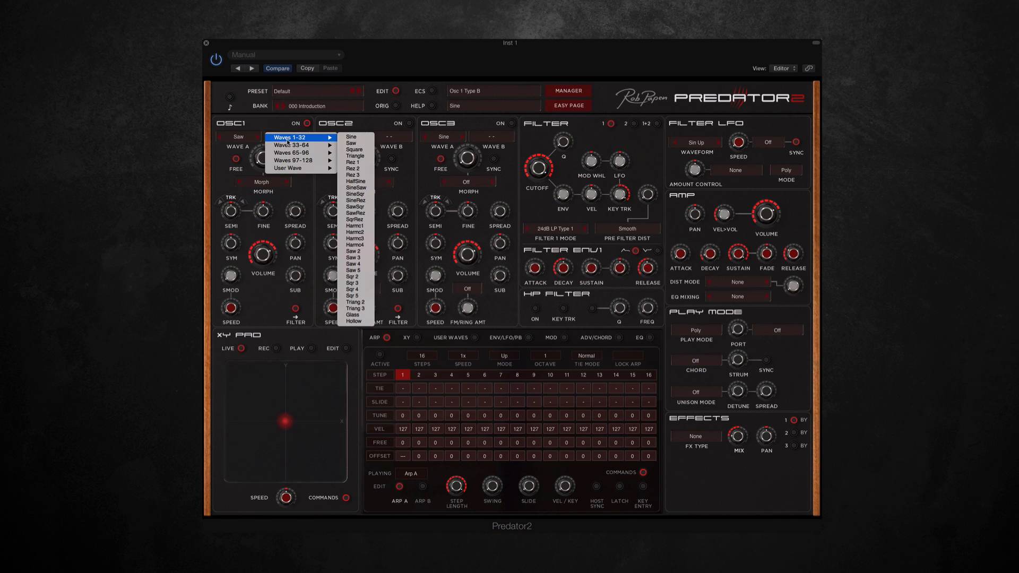
click(351, 135)
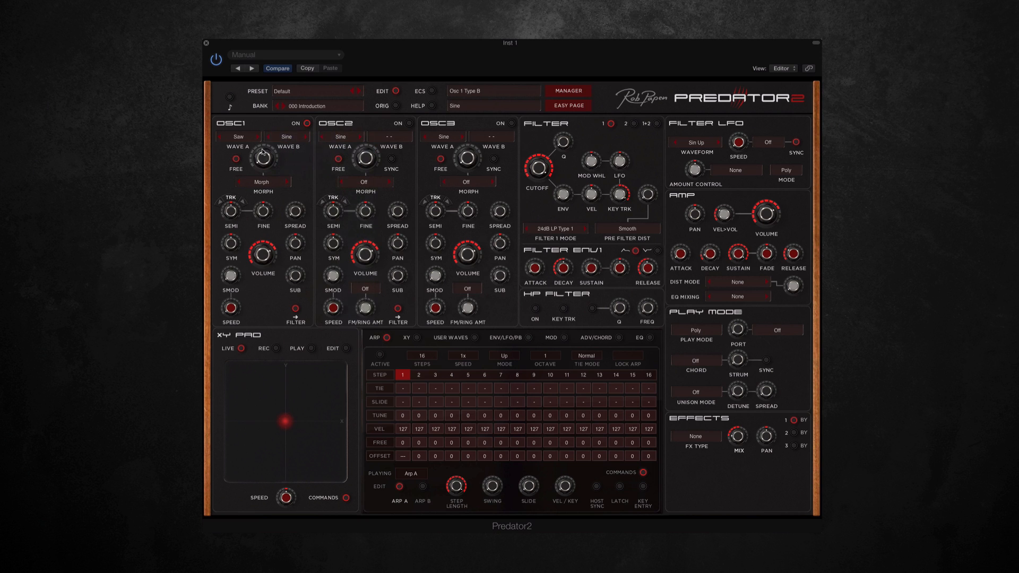
click(286, 137)
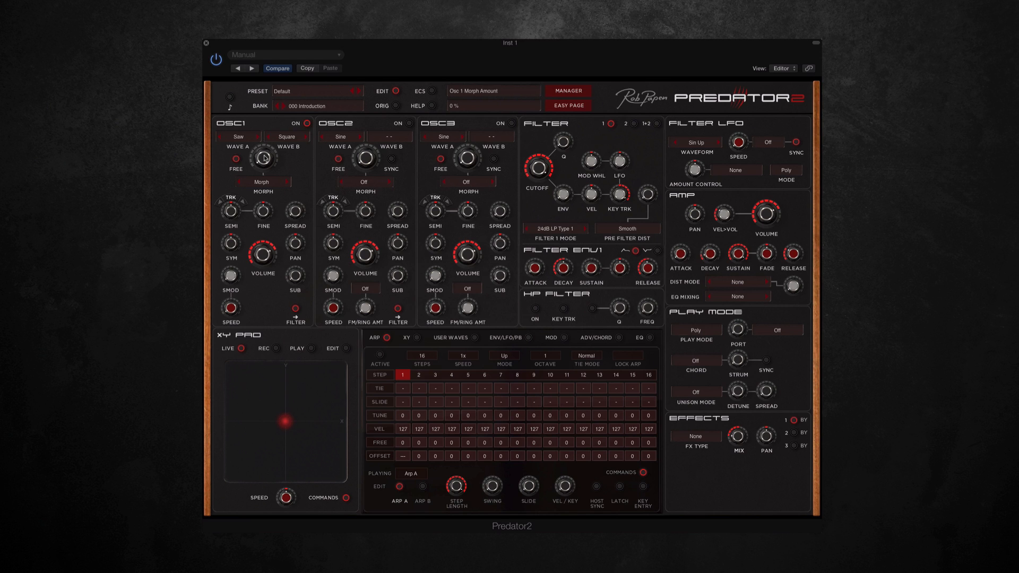
drag(262, 159, 262, 147)
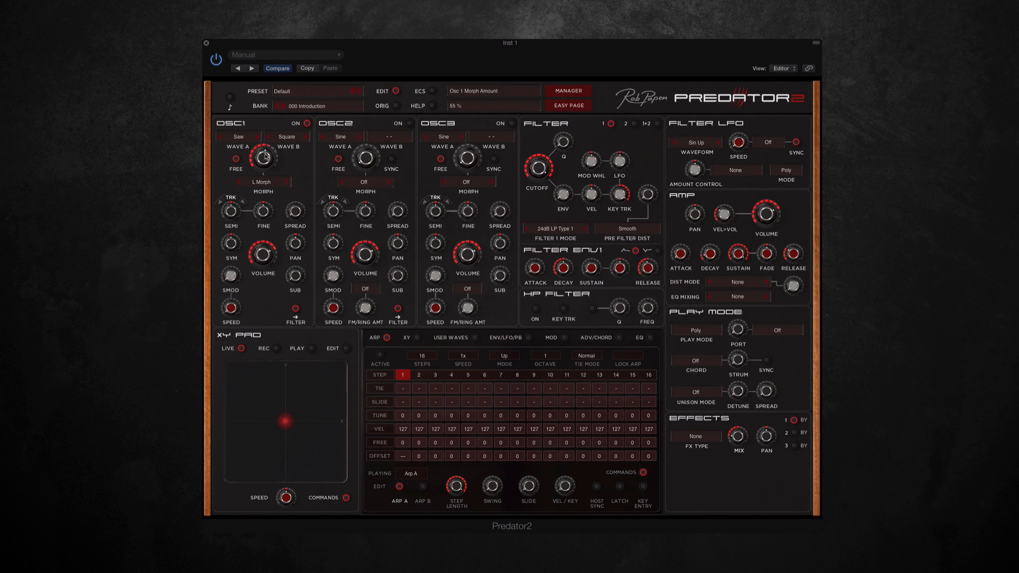
drag(262, 157, 268, 205)
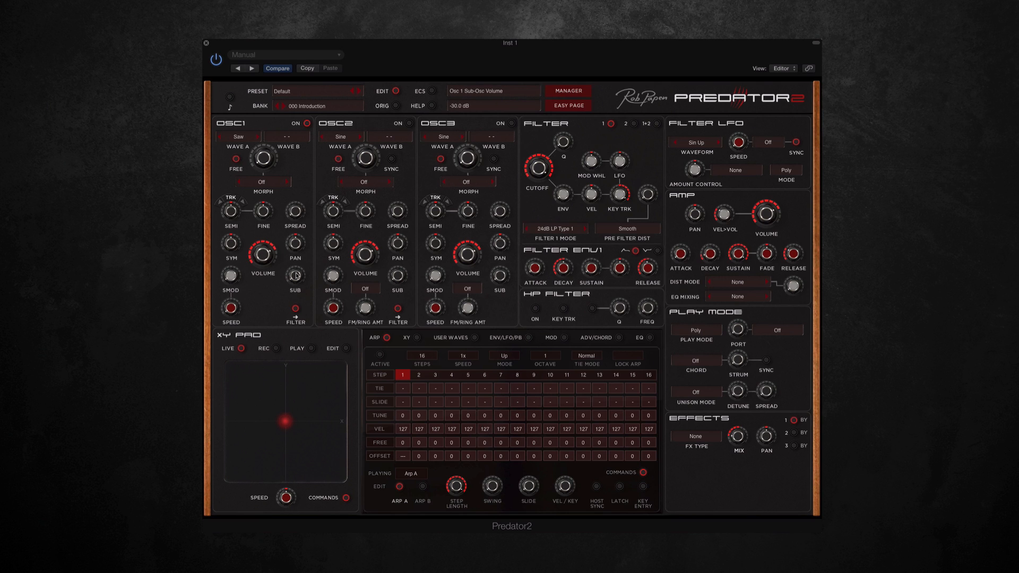
mouse_move(298, 254)
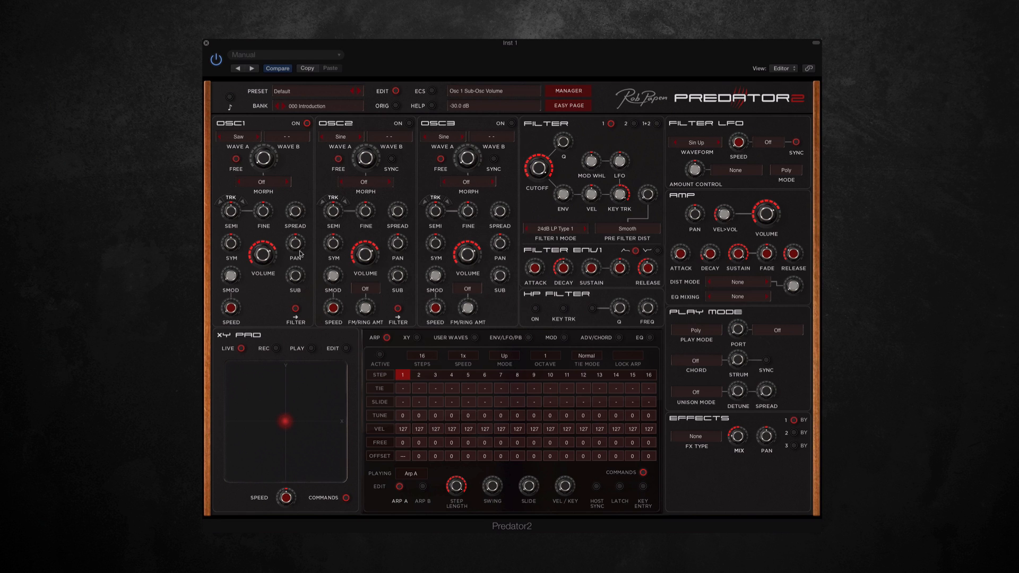
mouse_move(294, 213)
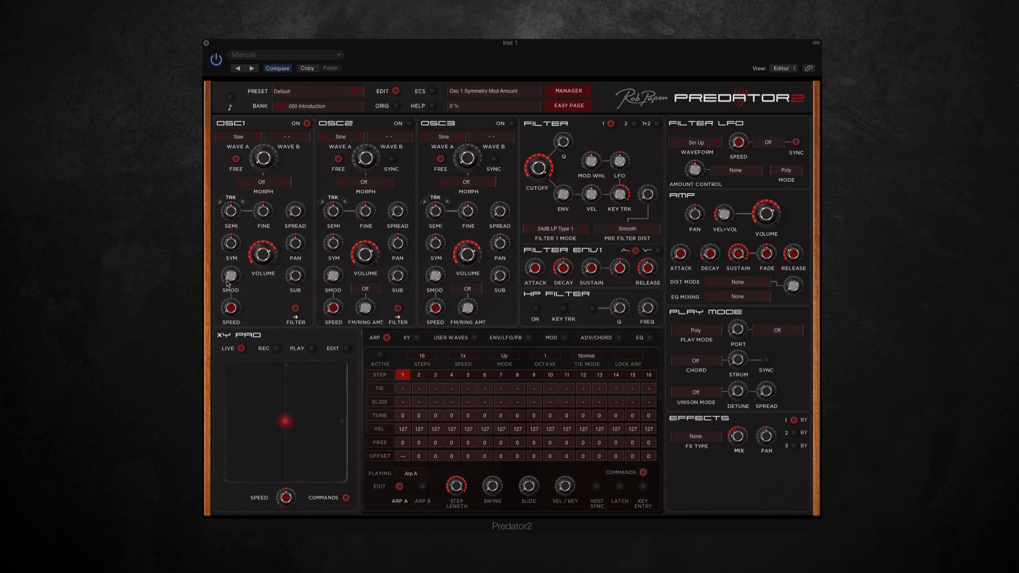
mouse_move(229, 283)
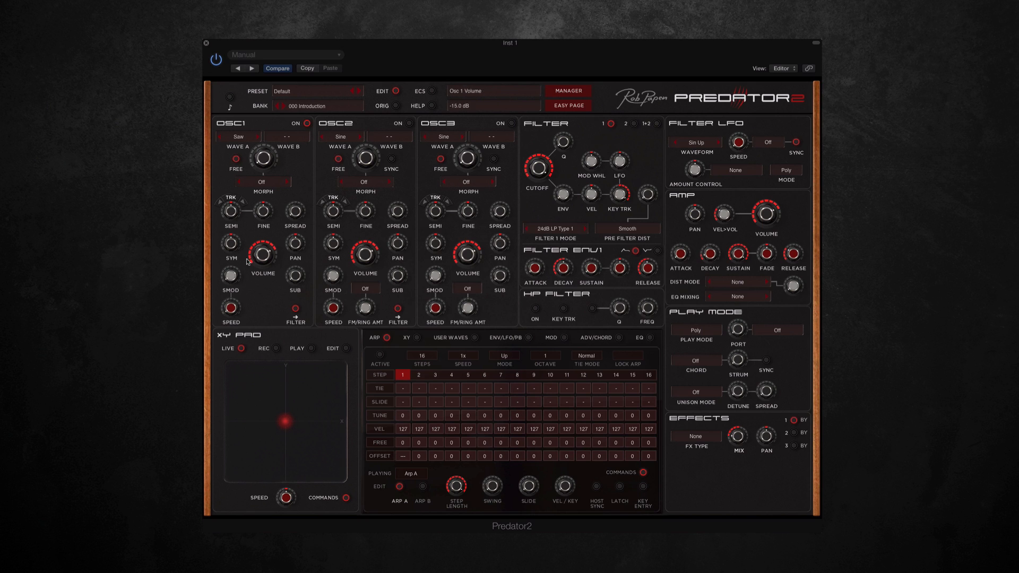
- Turn oscillator 1's volume knob to -15 dB
drag(232, 243, 246, 261)
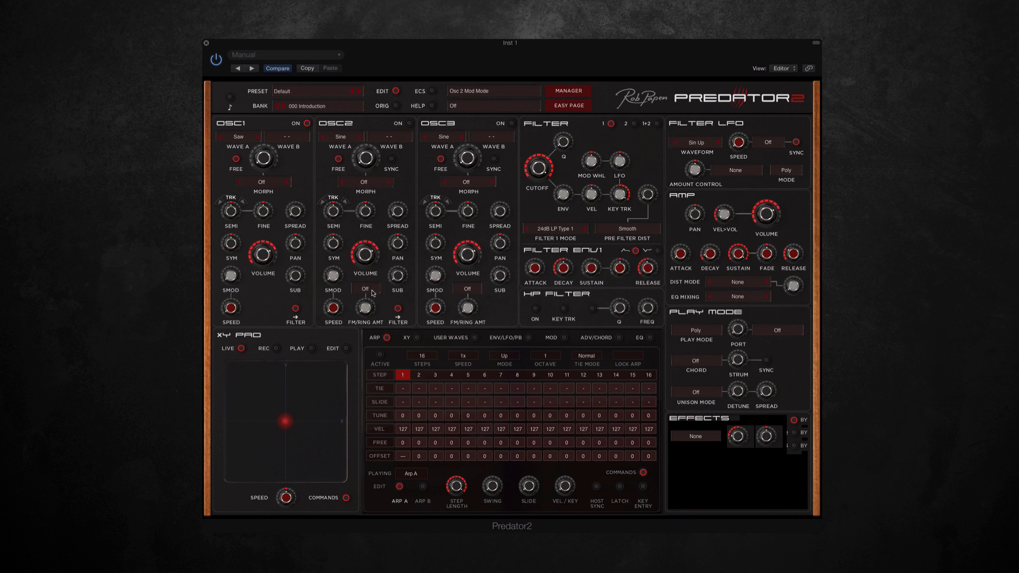
mouse_move(366, 290)
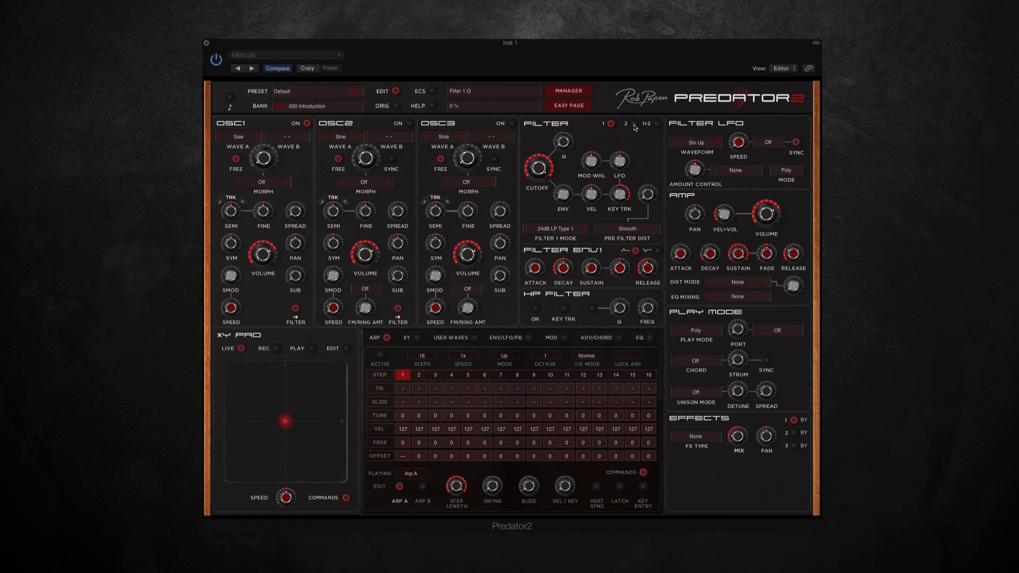
click(646, 124)
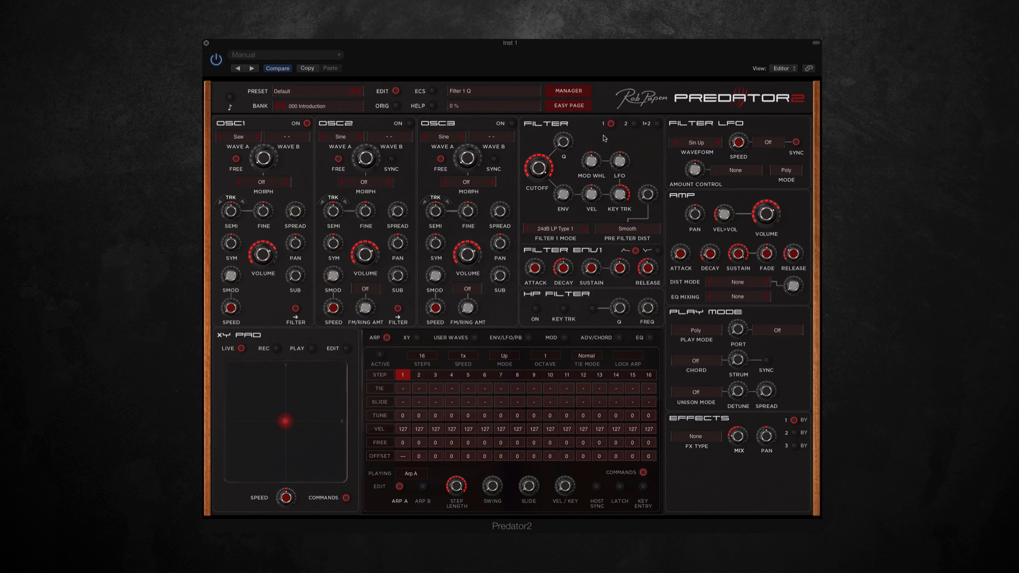
mouse_move(535, 143)
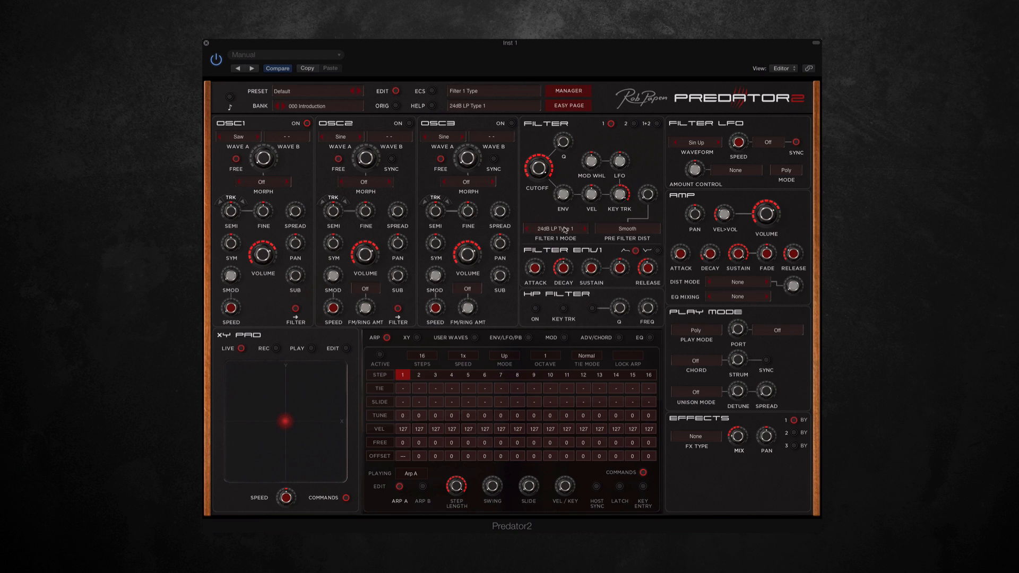
click(554, 228)
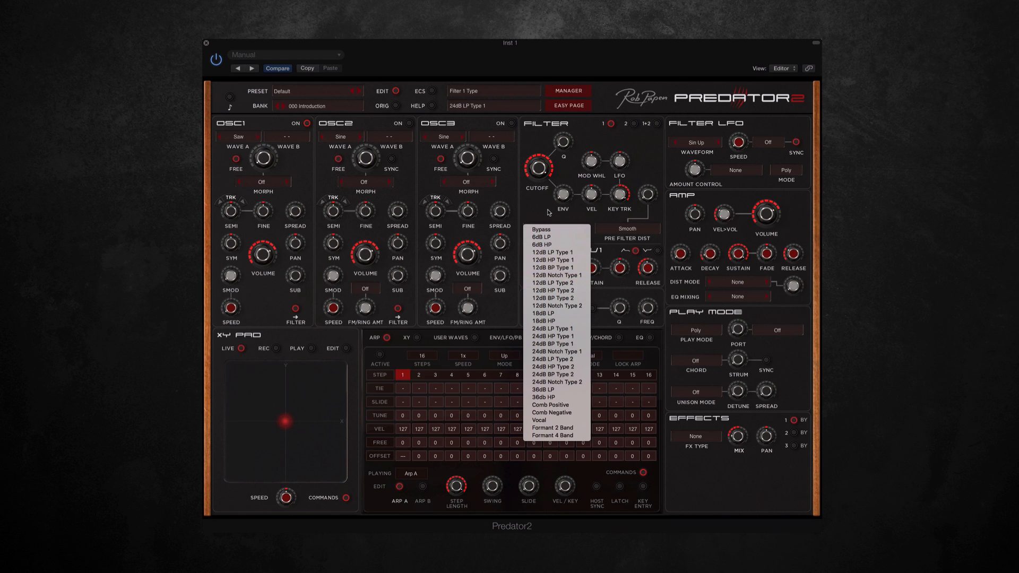
click(556, 336)
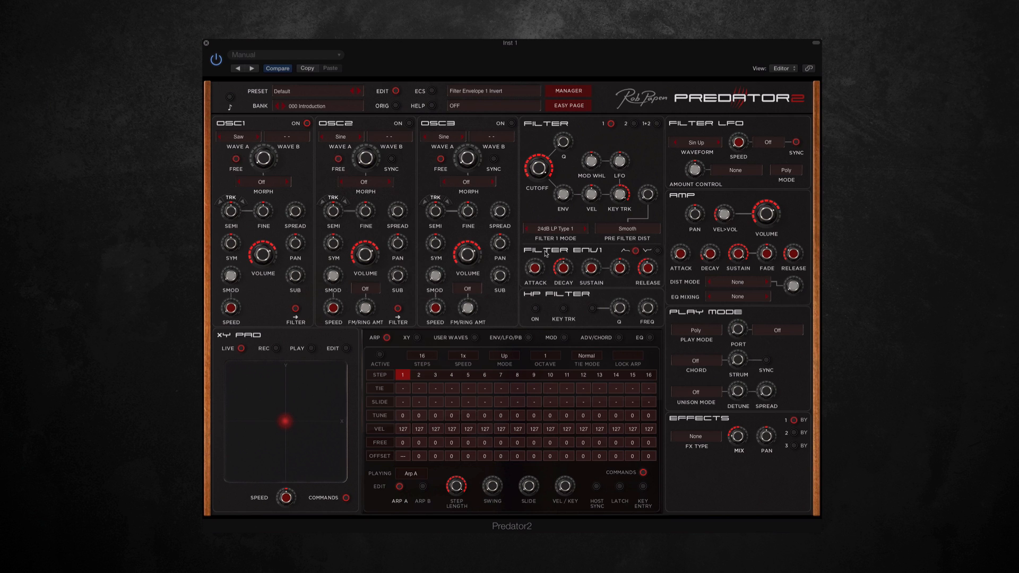
drag(620, 270, 624, 264)
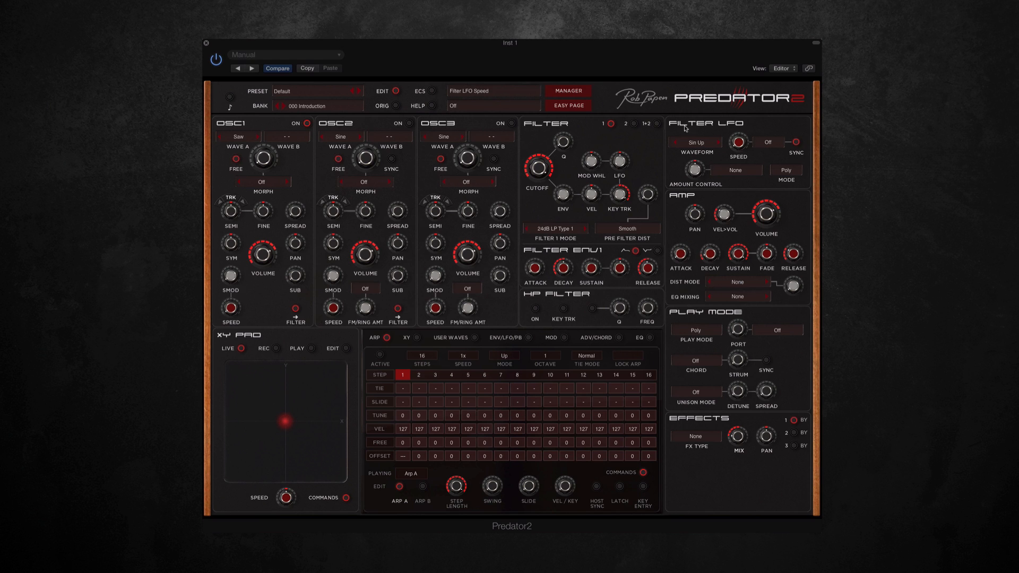
click(694, 142)
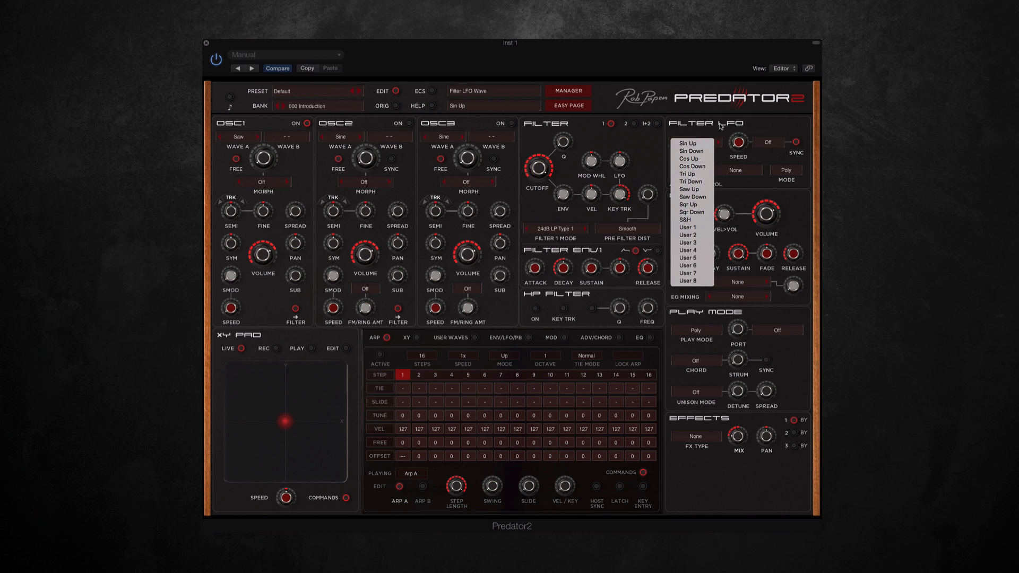
click(688, 142)
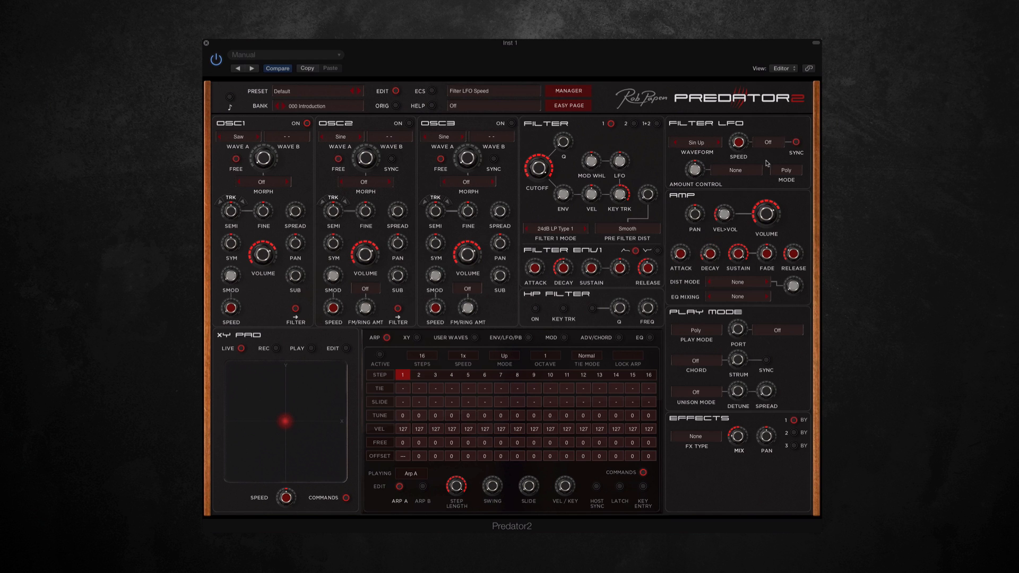
click(785, 170)
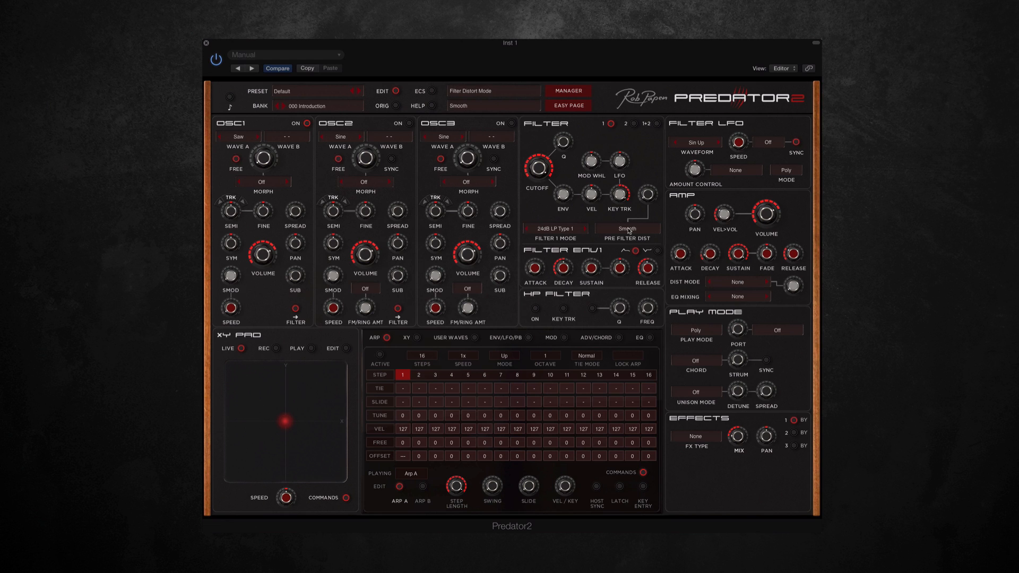
click(625, 124)
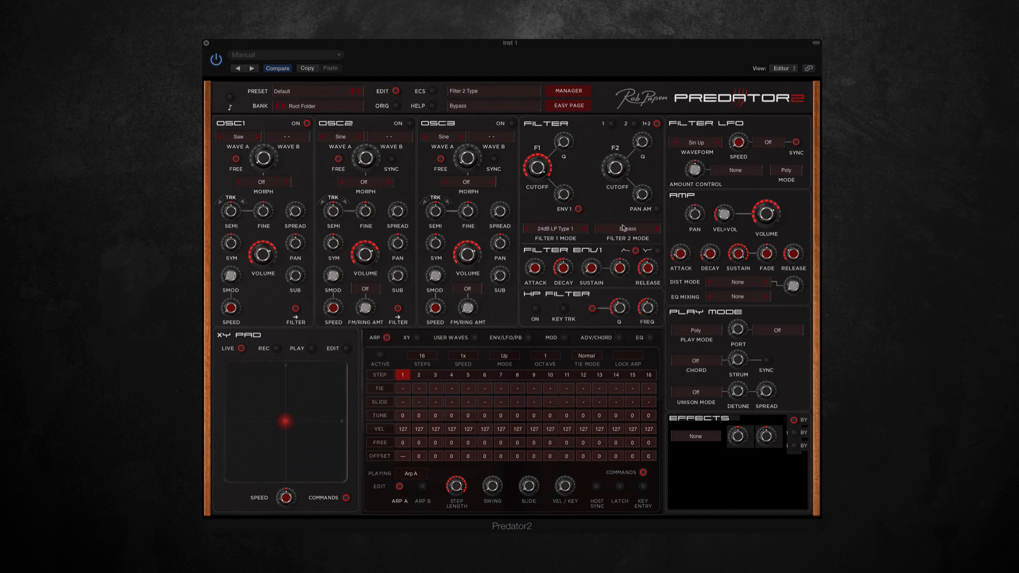
click(625, 229)
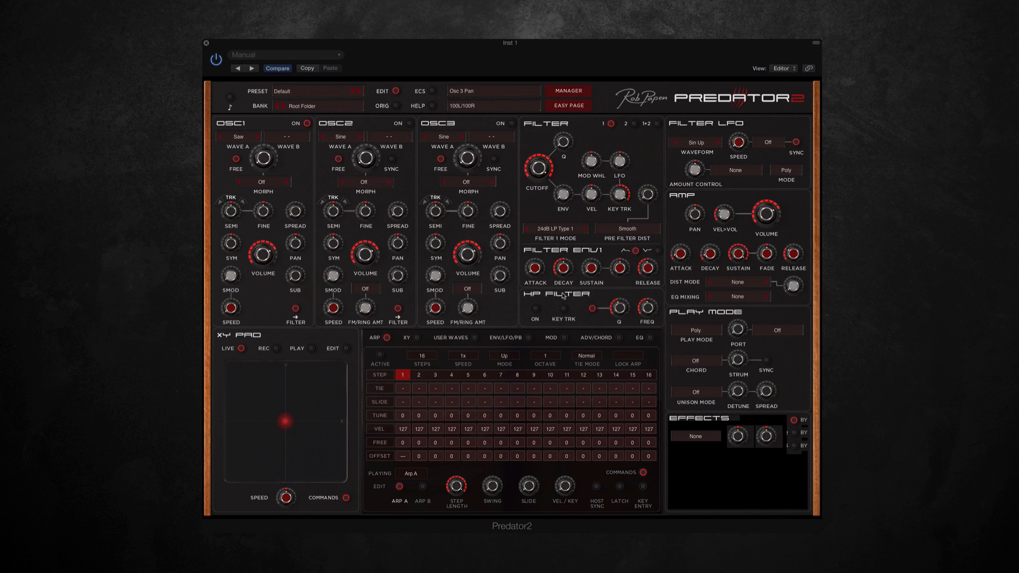
mouse_move(583, 301)
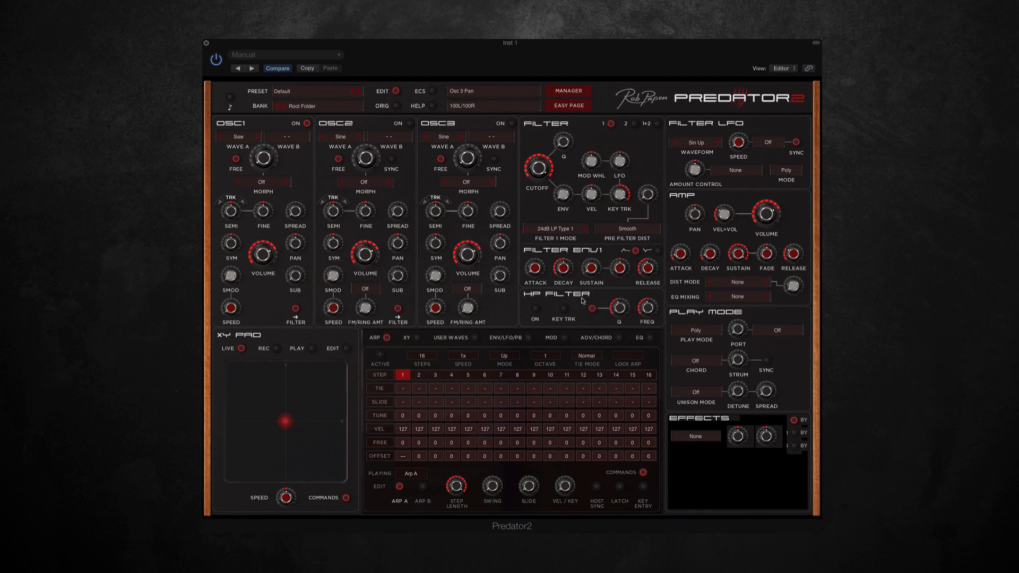
mouse_move(544, 298)
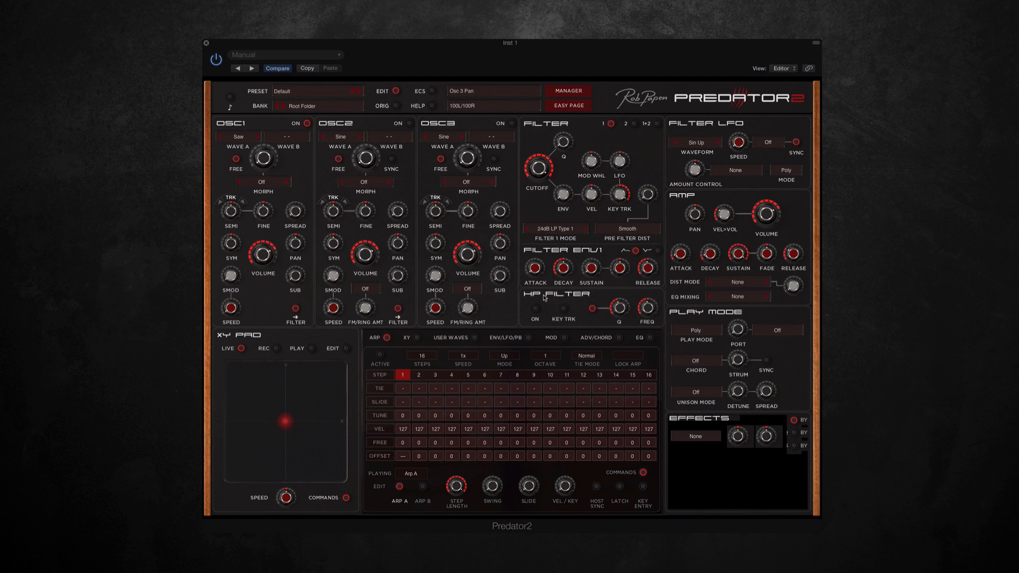
mouse_move(558, 295)
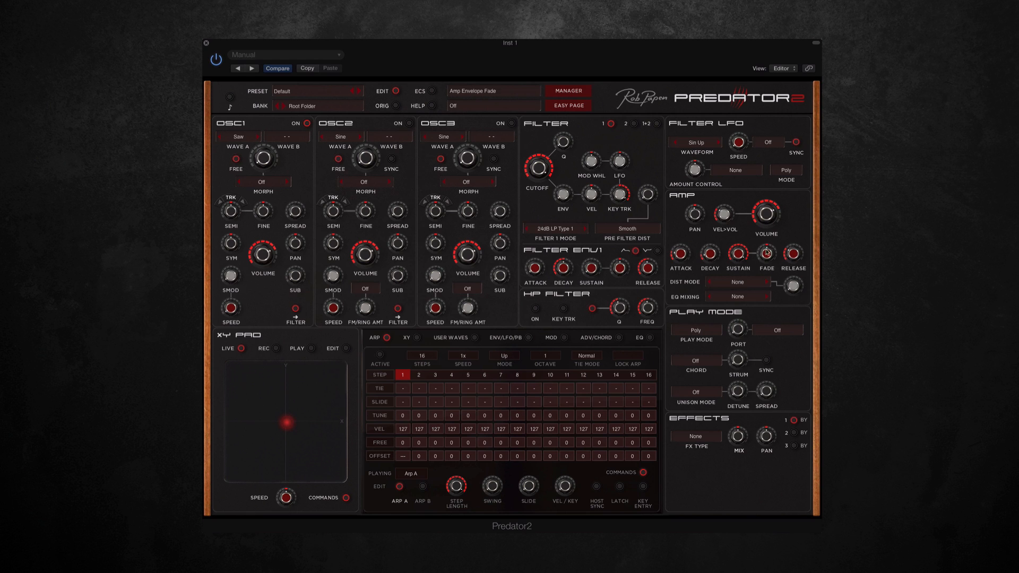
mouse_move(769, 245)
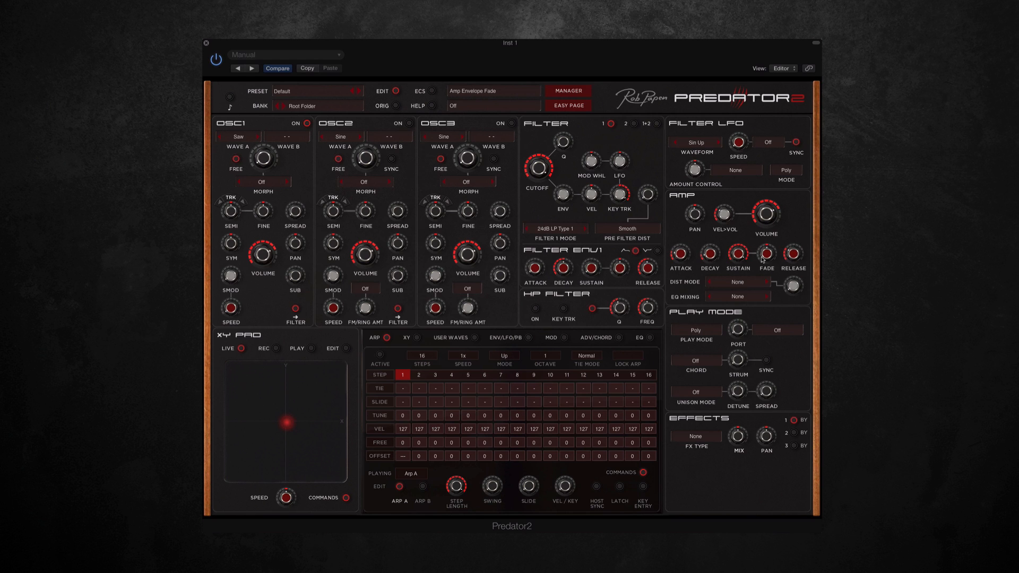
click(736, 281)
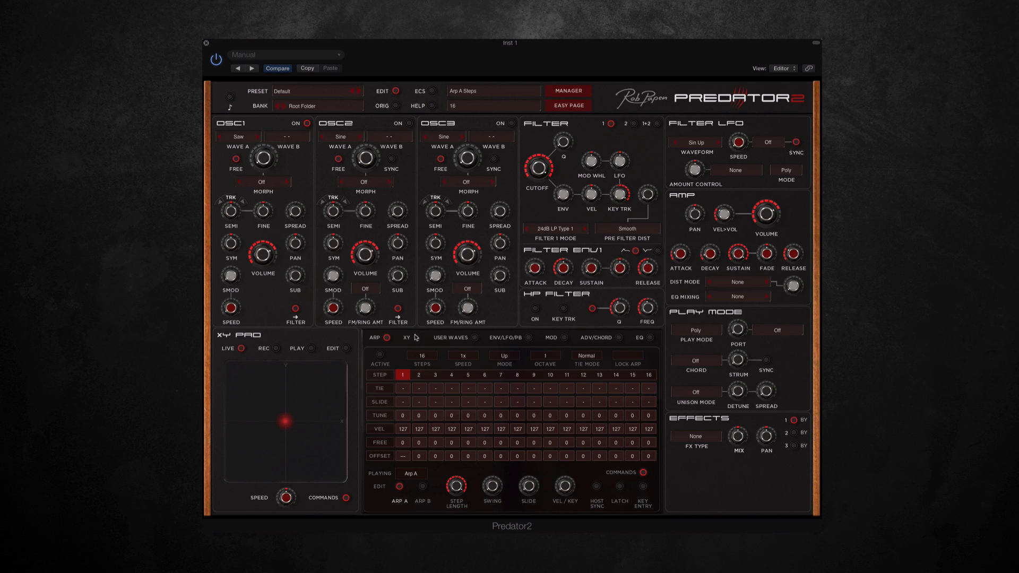
- Route XY pad X Mod 1 to Filter 1 Freq and Y Mod 1 to Semi 1
click(405, 337)
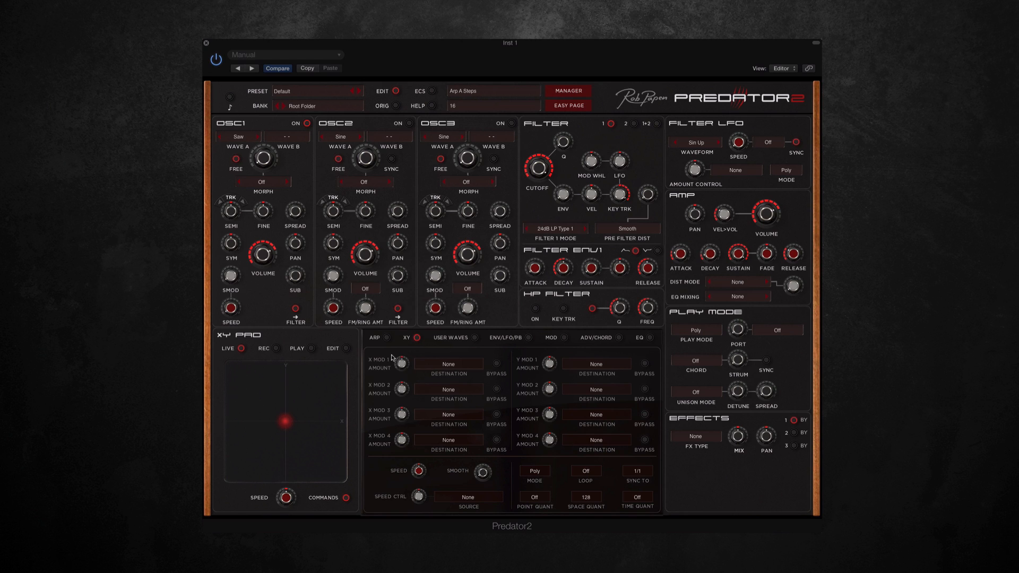
mouse_move(393, 359)
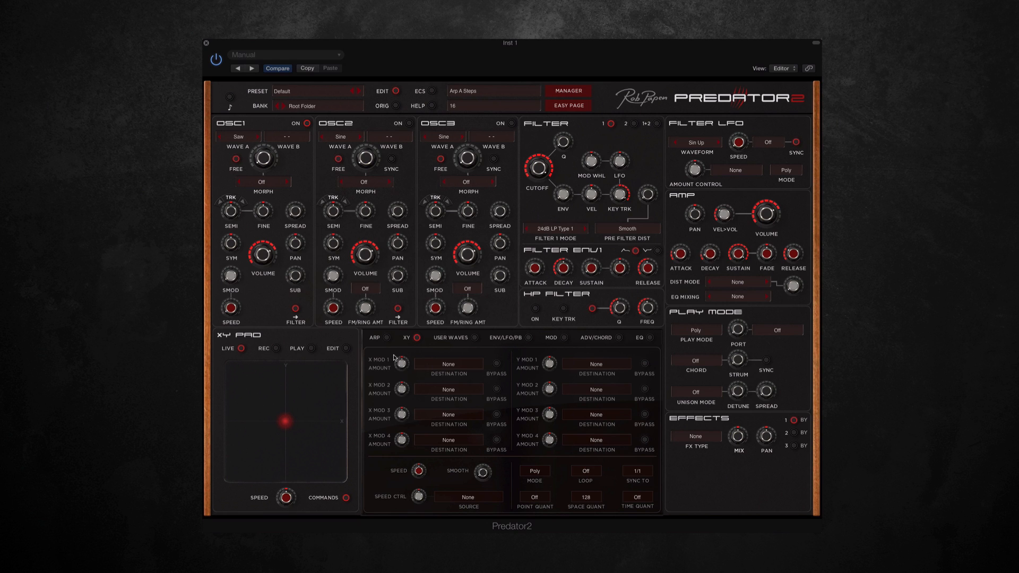
click(448, 364)
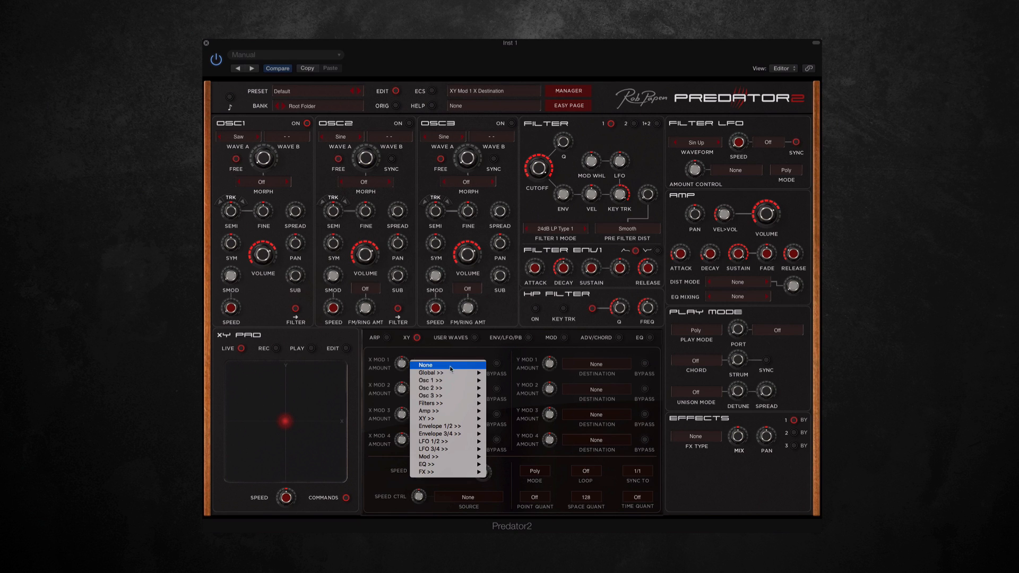
mouse_move(441, 433)
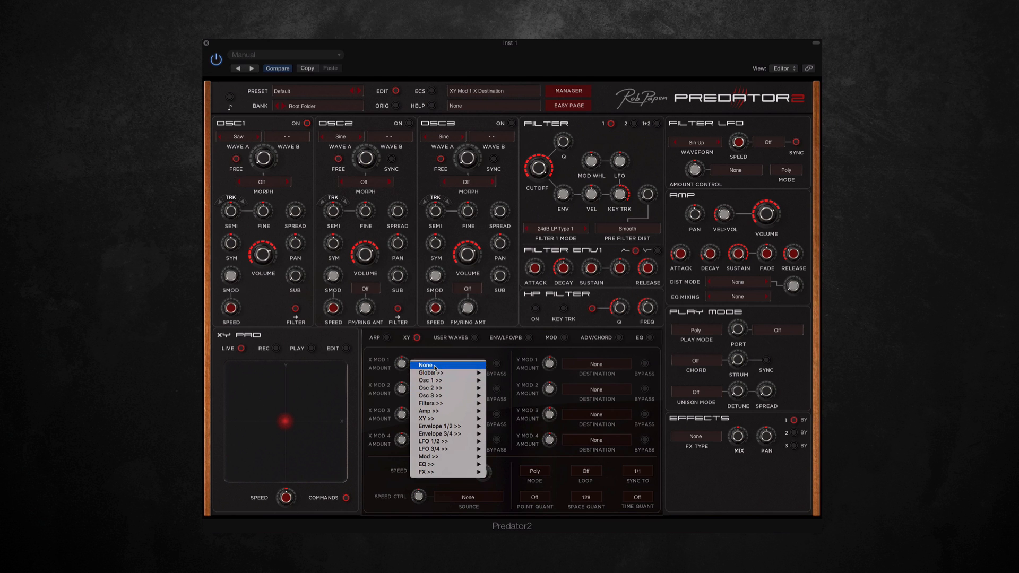
mouse_move(432, 418)
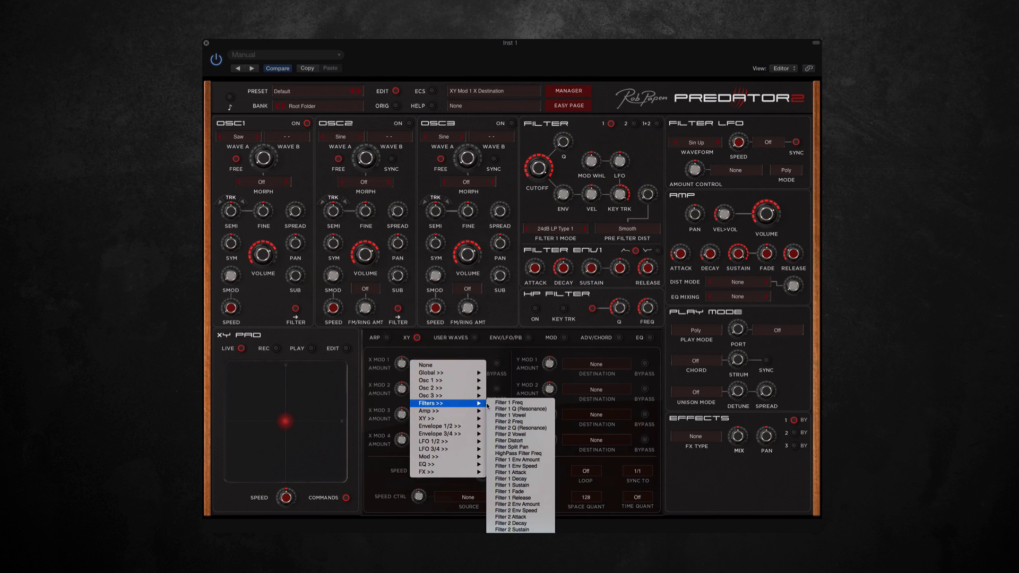
click(508, 403)
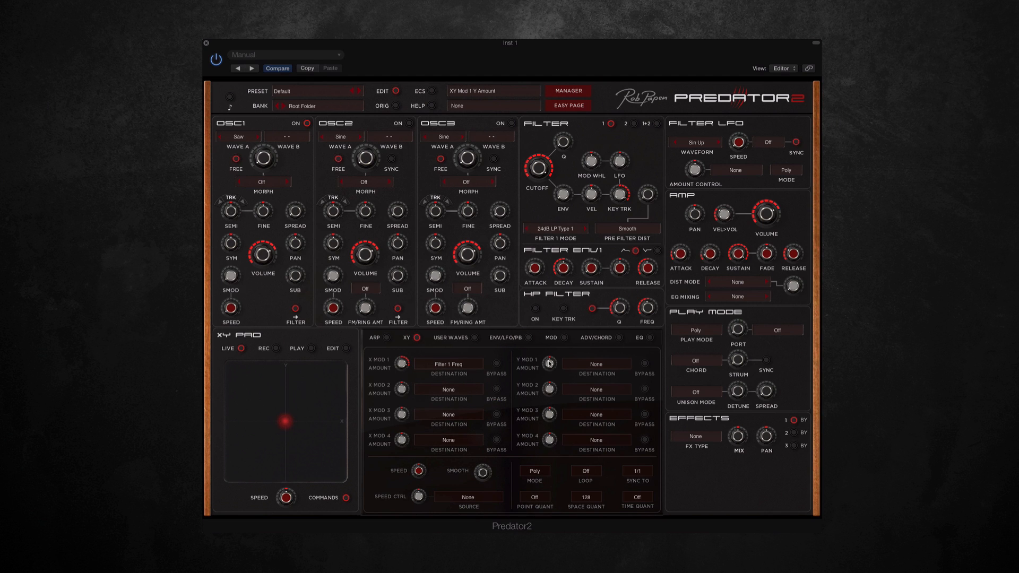
click(549, 364)
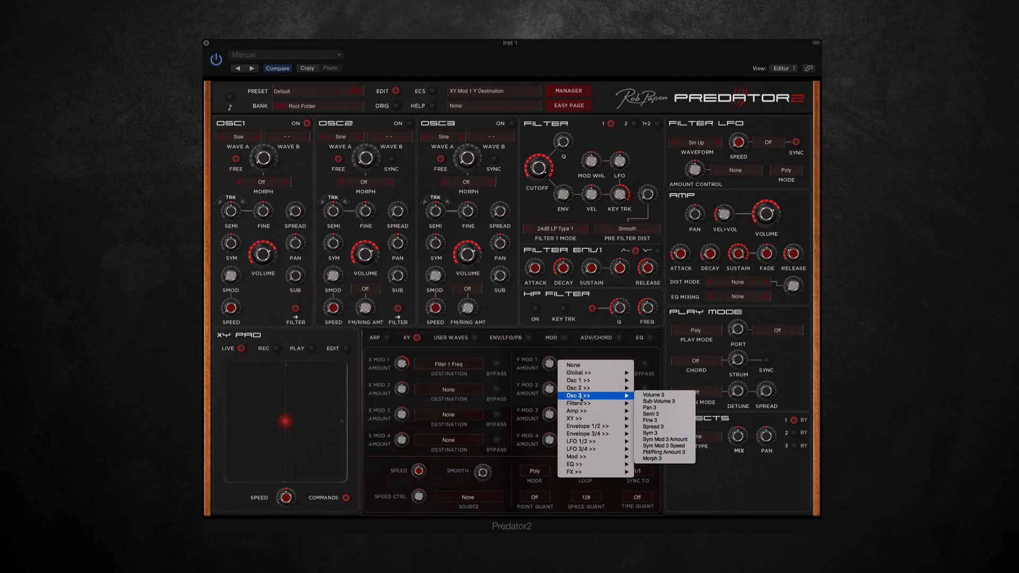
mouse_move(576, 380)
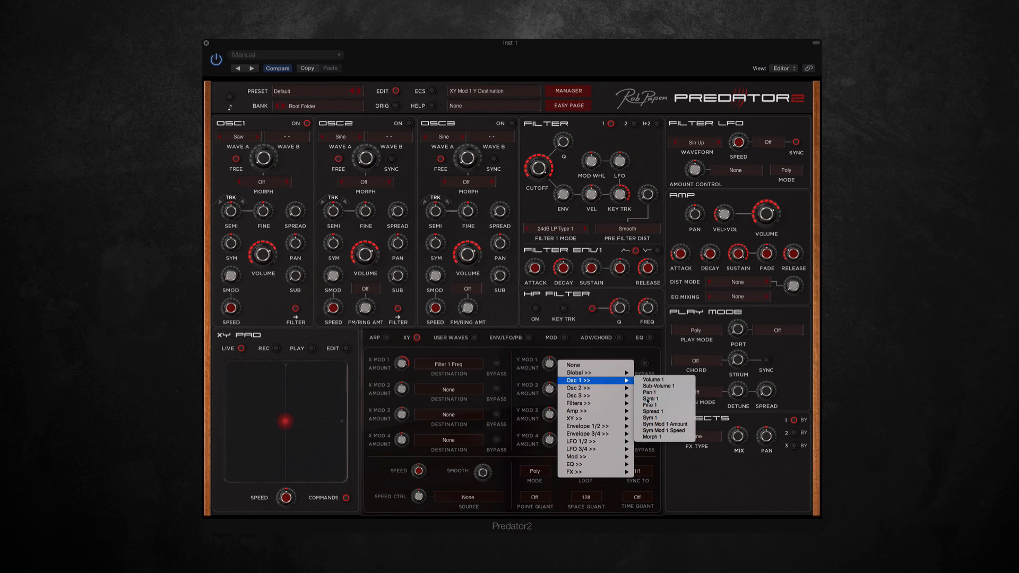
click(649, 398)
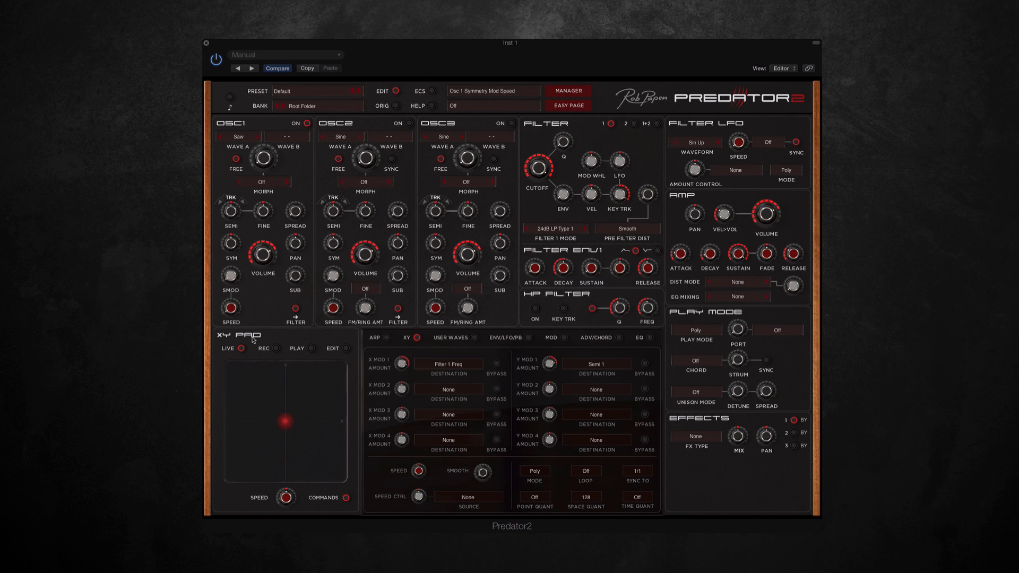
- Sweep the XY point to bottom, top and centre, then record a pad movement with REC
drag(286, 420, 273, 435)
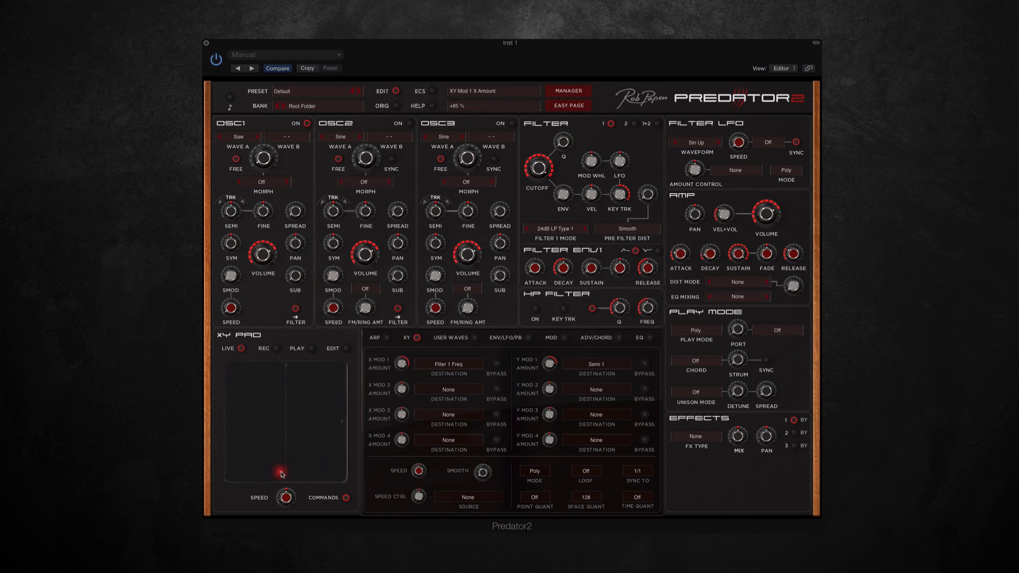
drag(280, 472, 326, 434)
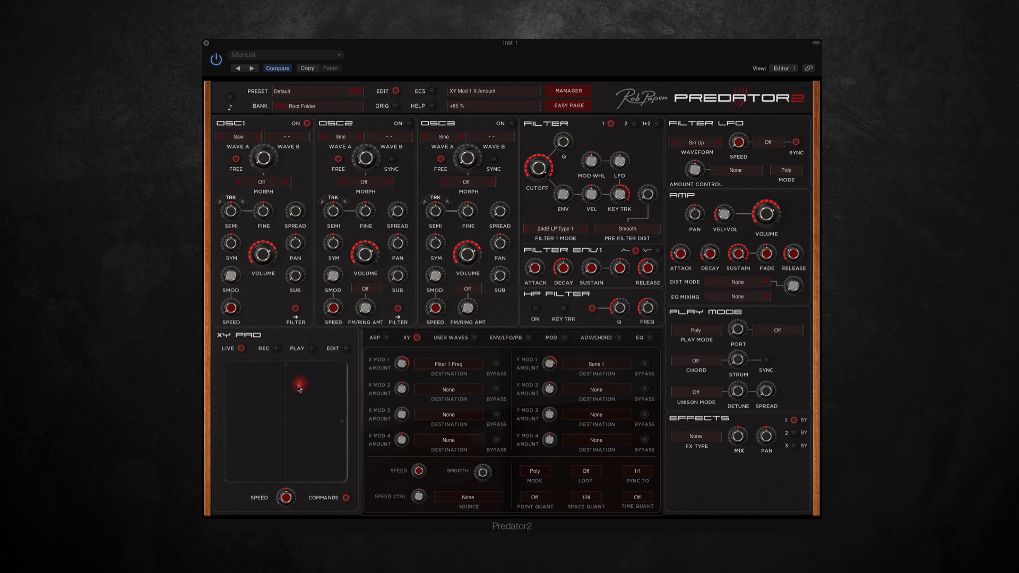
drag(298, 388, 282, 414)
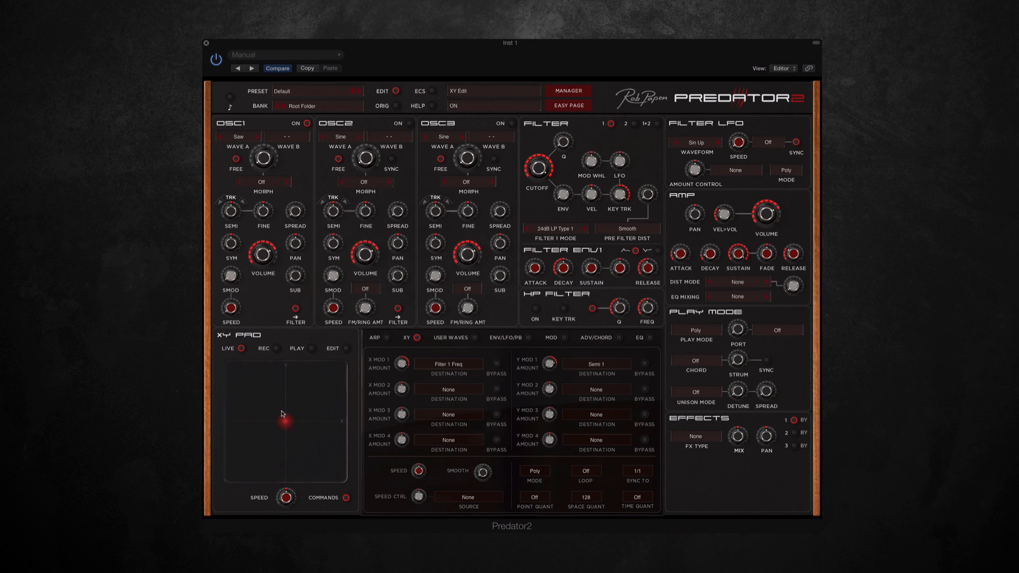
click(276, 349)
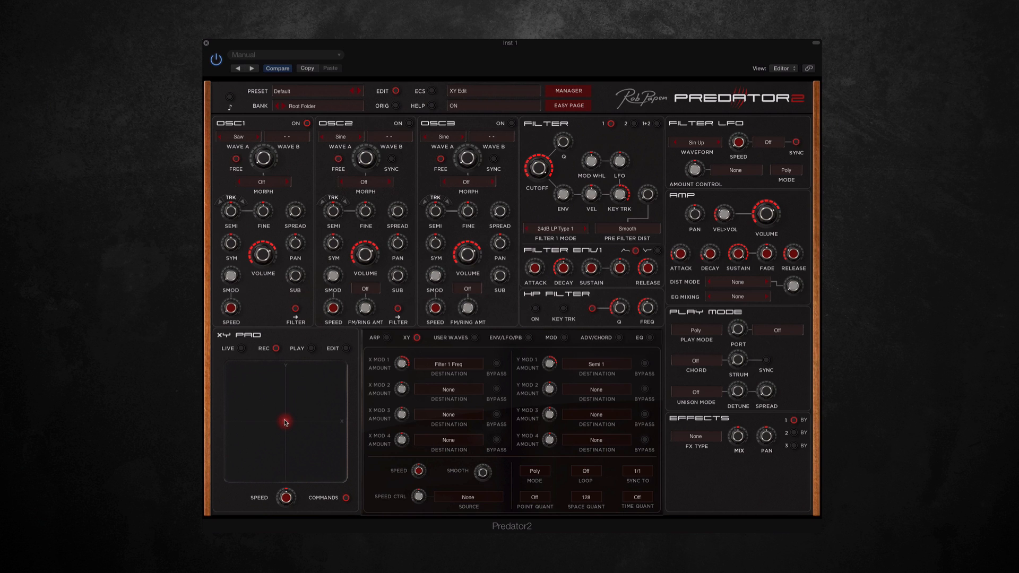
drag(285, 422, 310, 397)
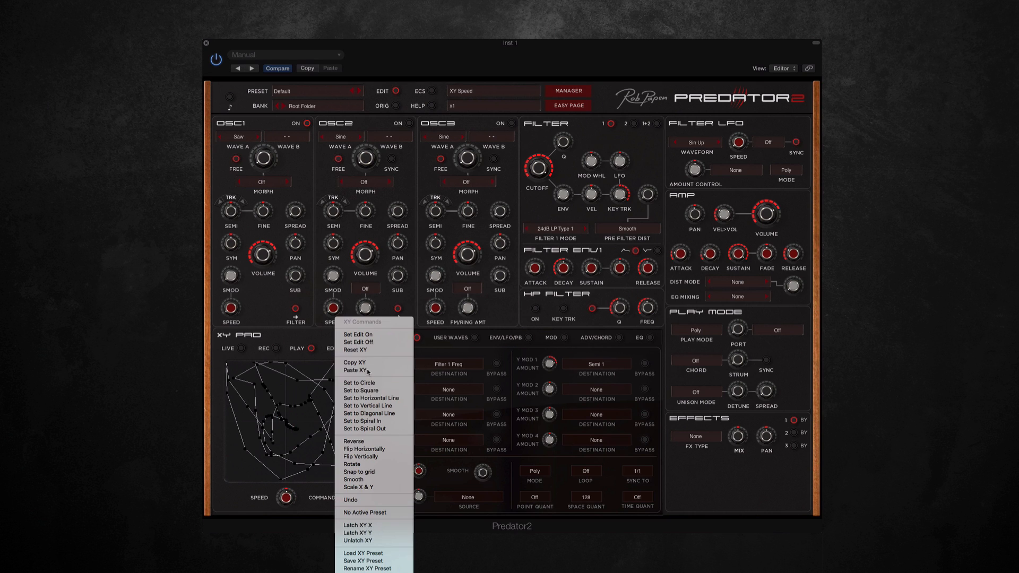
mouse_move(368, 421)
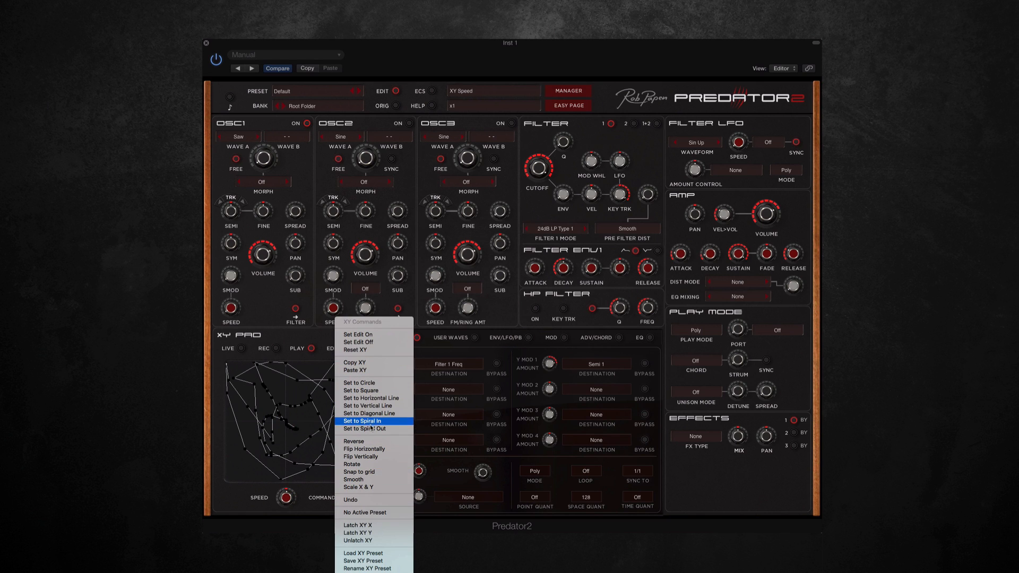
mouse_move(367, 429)
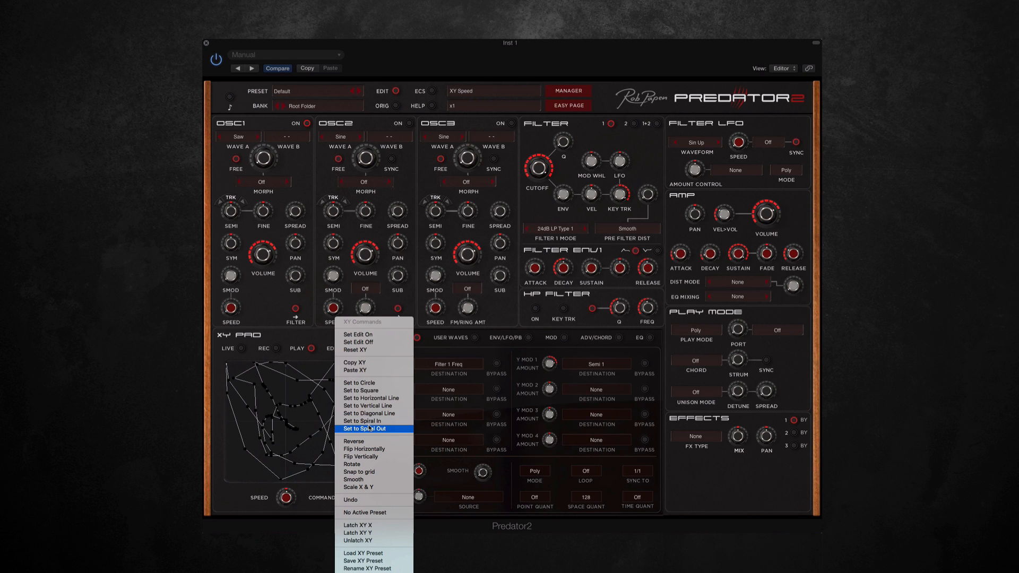
- Set the XY path to Spiral Out with 4.0 turns
click(369, 429)
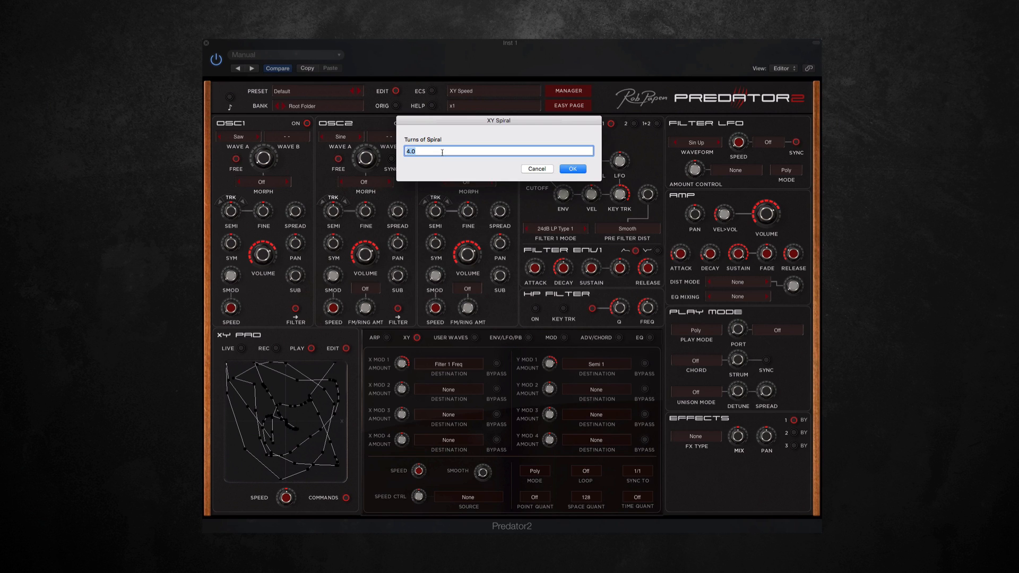
click(571, 168)
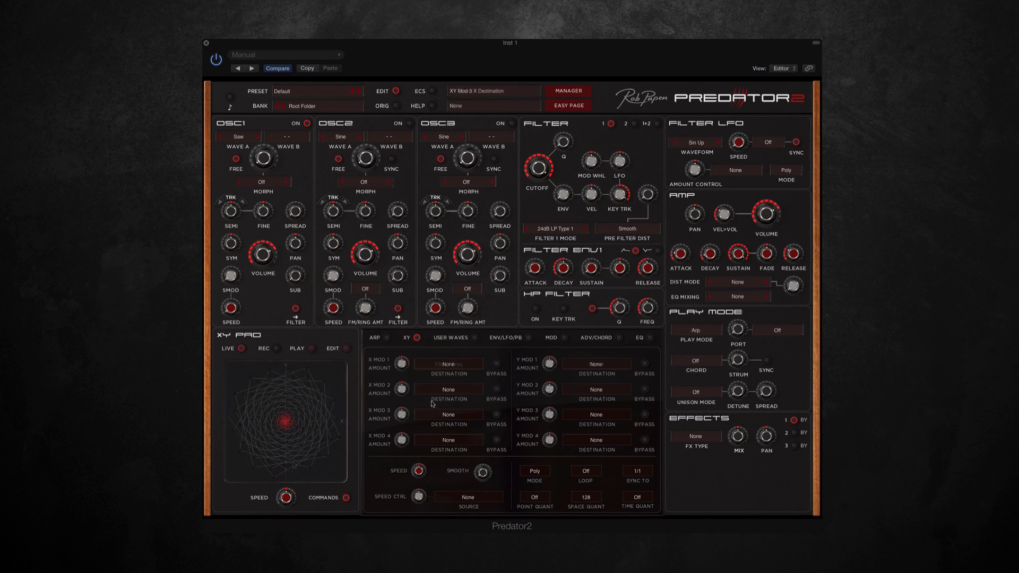
- Show the ARP page and check Arp A's 16-step Up mode and Poly play settings
click(374, 337)
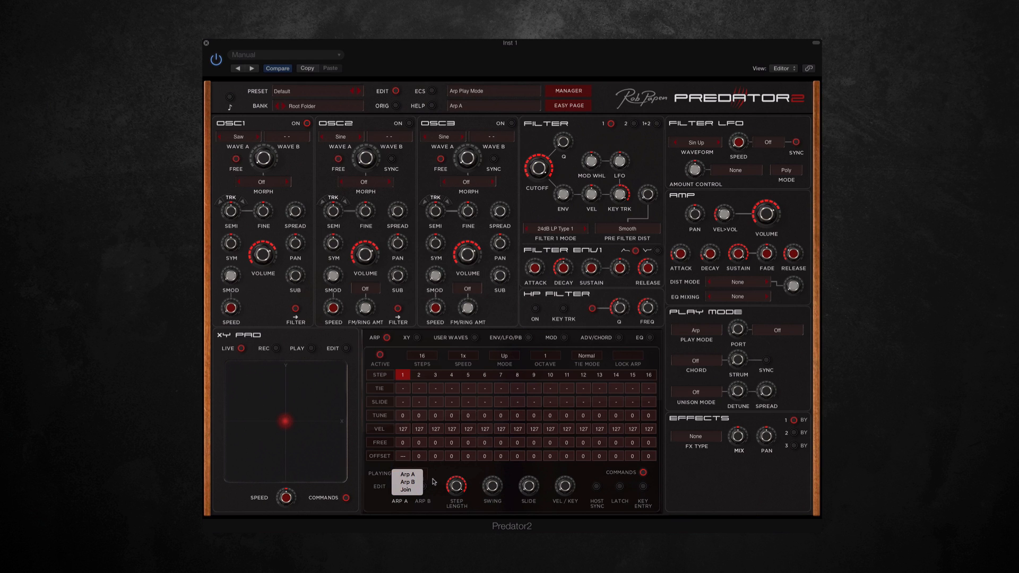
mouse_move(442, 483)
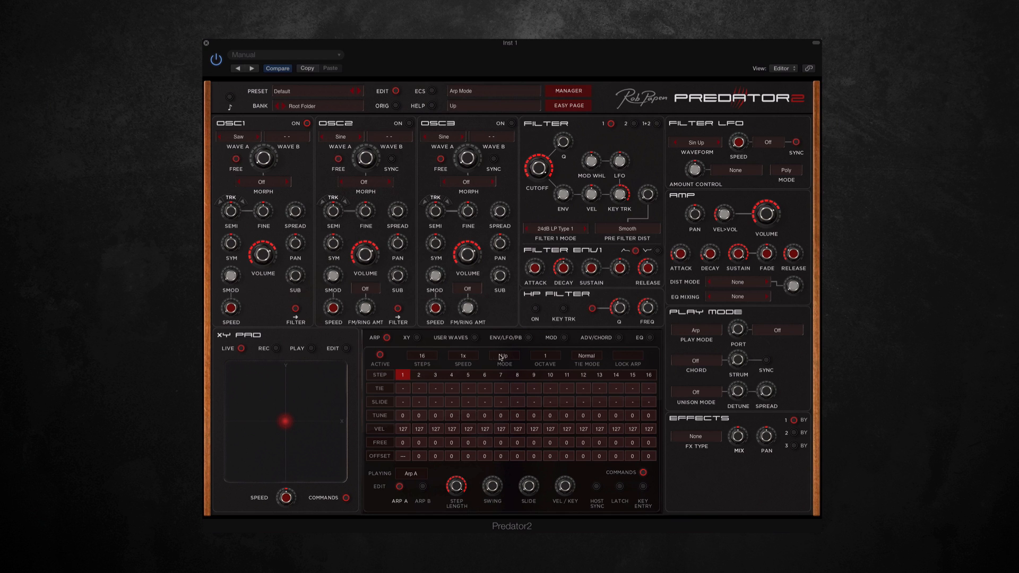
click(504, 357)
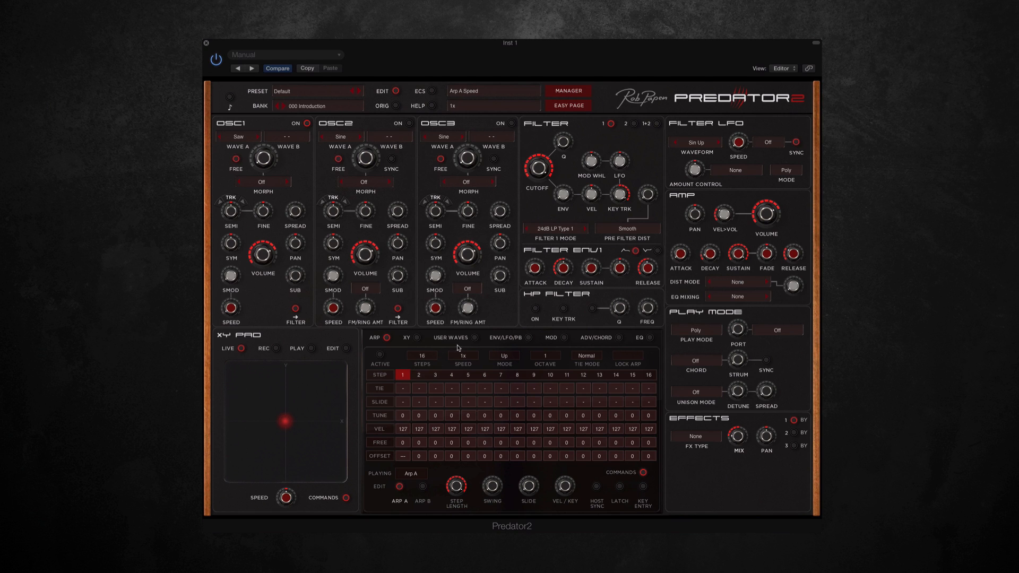
- Set OSC1 Wave A to User 1, hand-draw its shape, and view it as partials
click(449, 338)
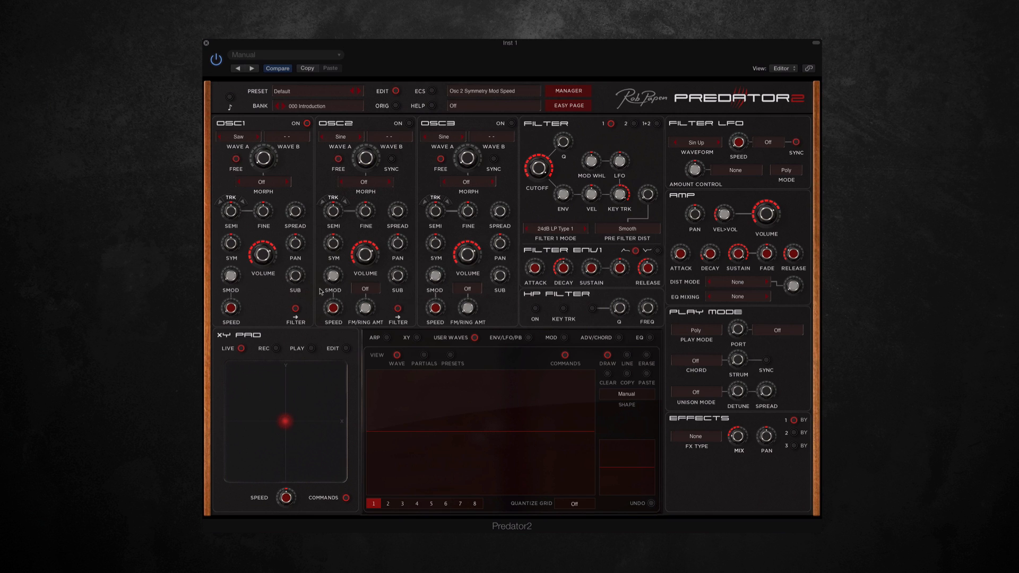
click(238, 136)
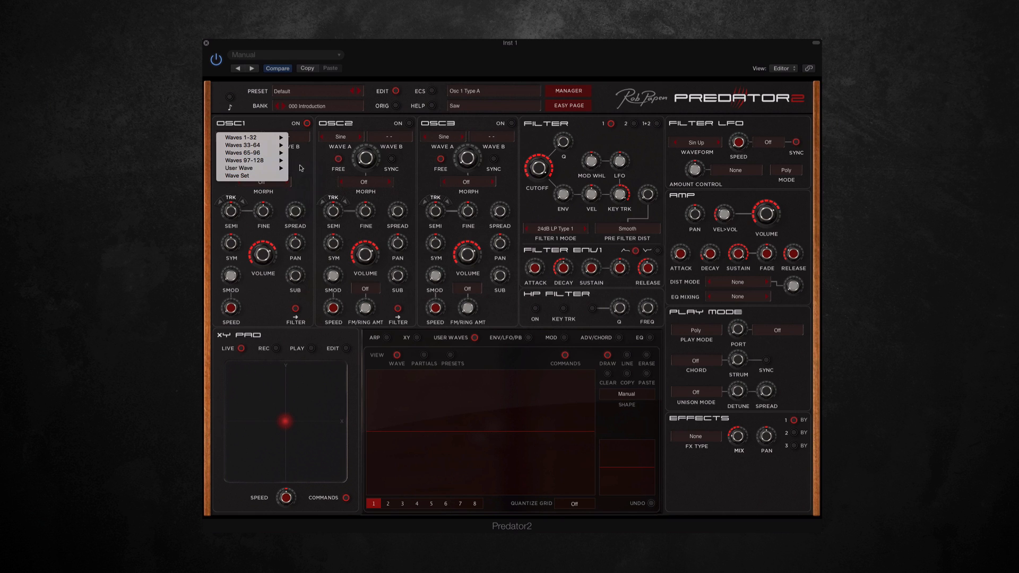
click(239, 168)
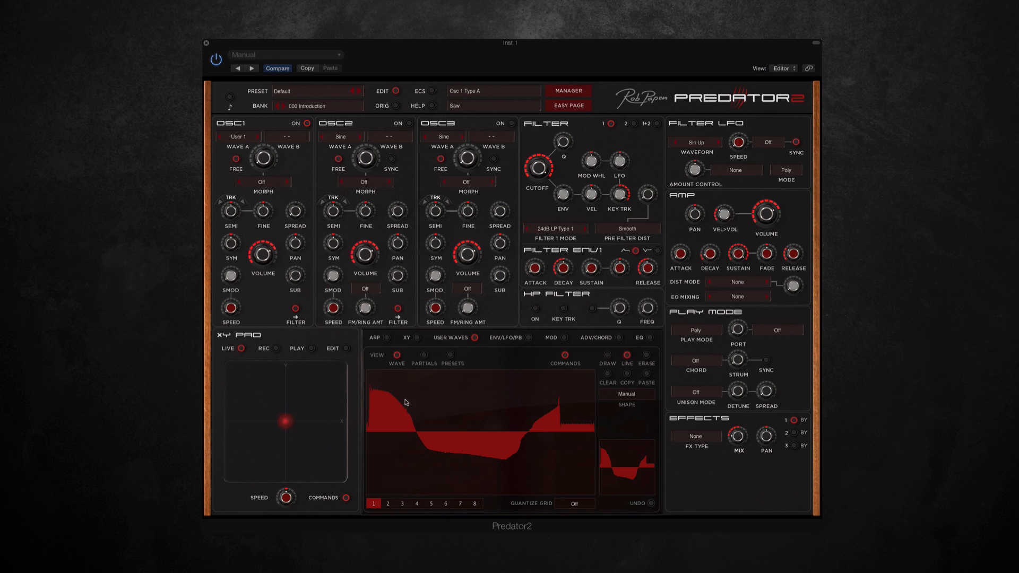
drag(406, 400, 547, 410)
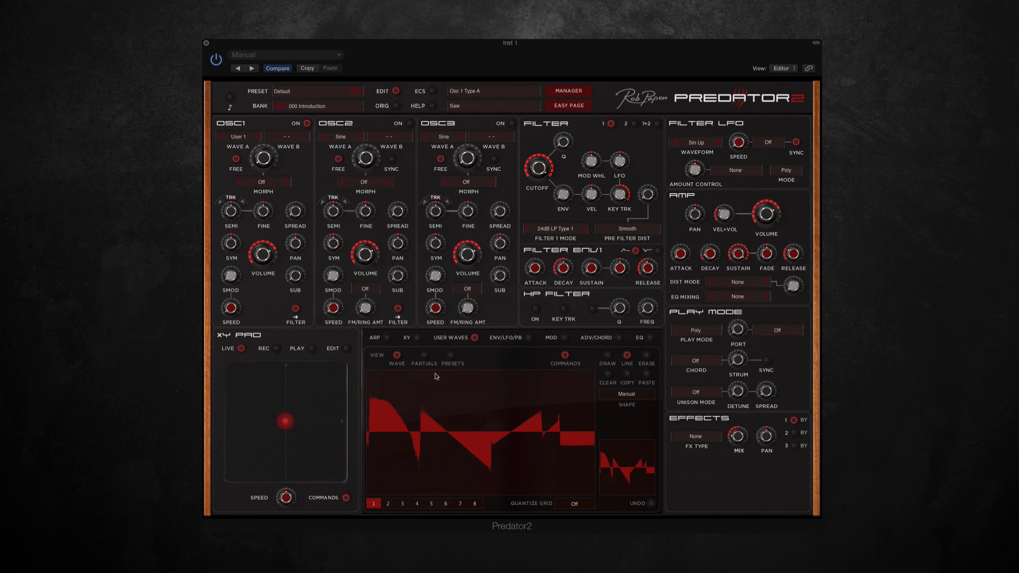
click(424, 356)
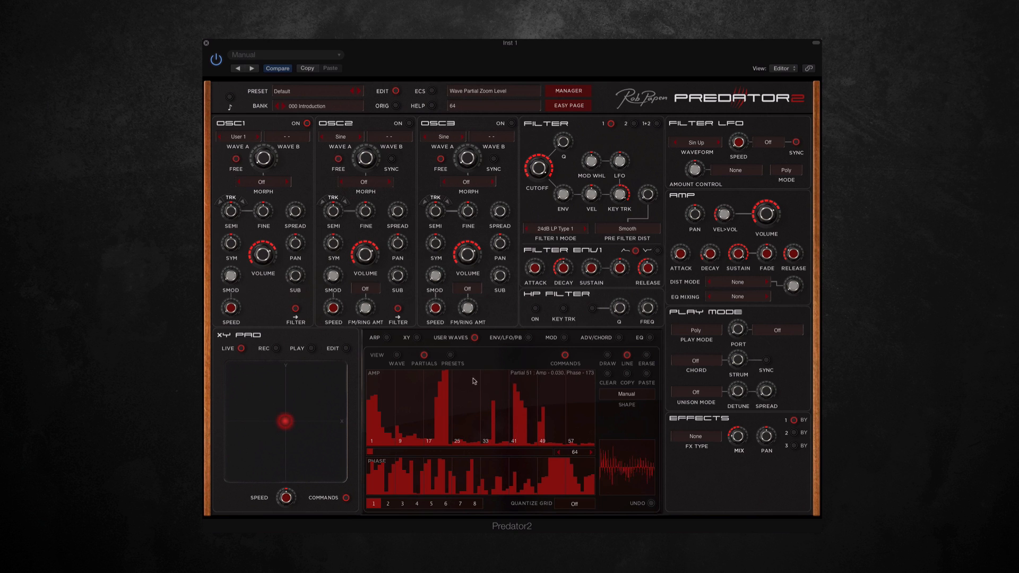
- Choose a Spec wave from the Internal Waves folder list for user wave slot 1
click(453, 360)
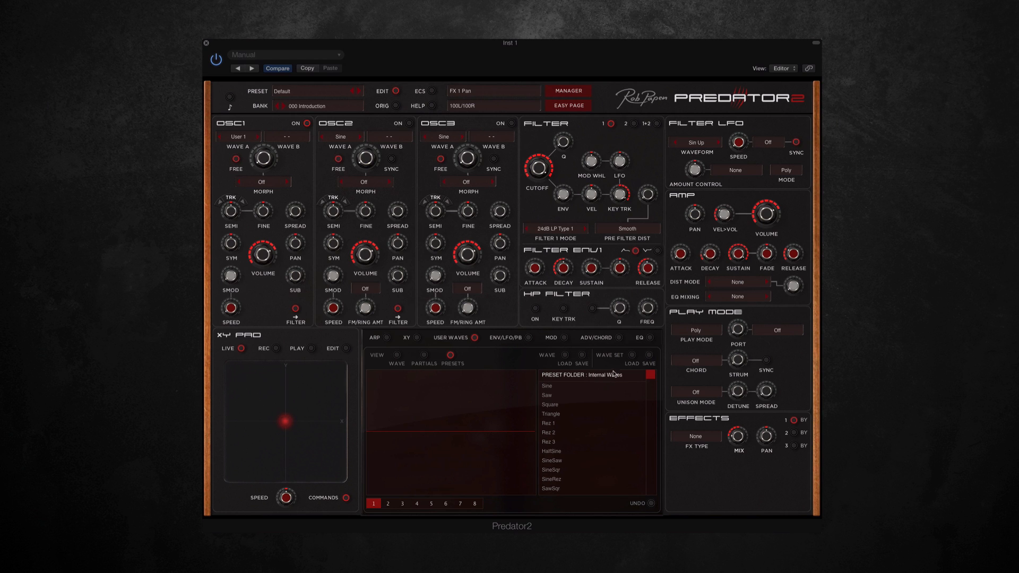
scroll(down, 3)
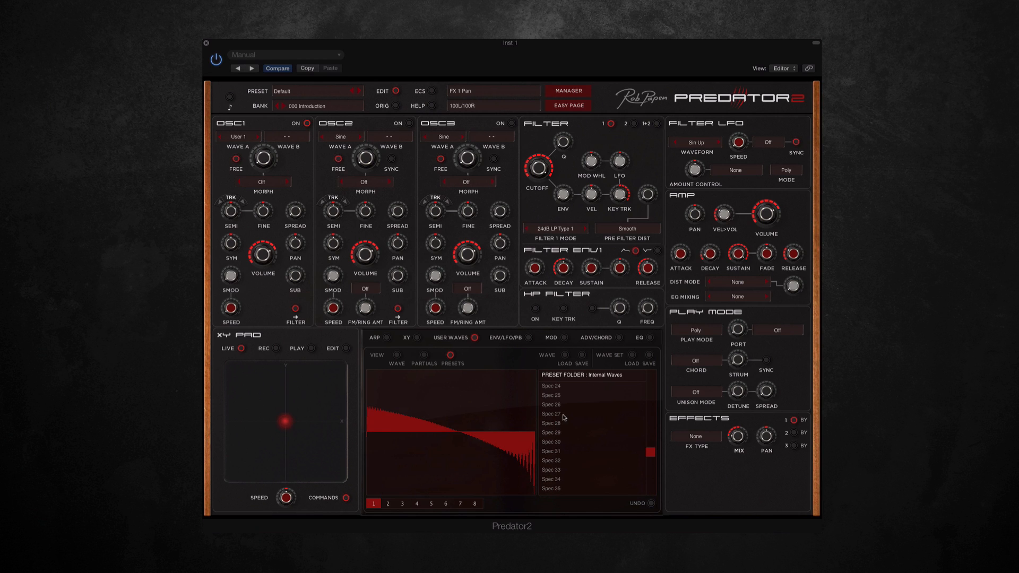
mouse_move(561, 416)
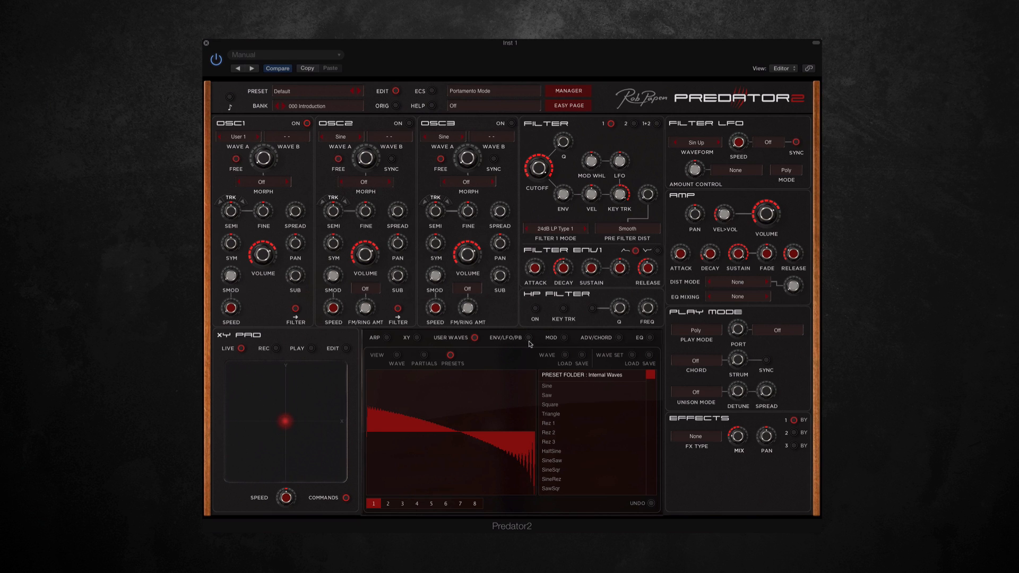
- Show the pitch LFO and pitch bend page, with the Sin Up wave and bend ranges Off
click(506, 338)
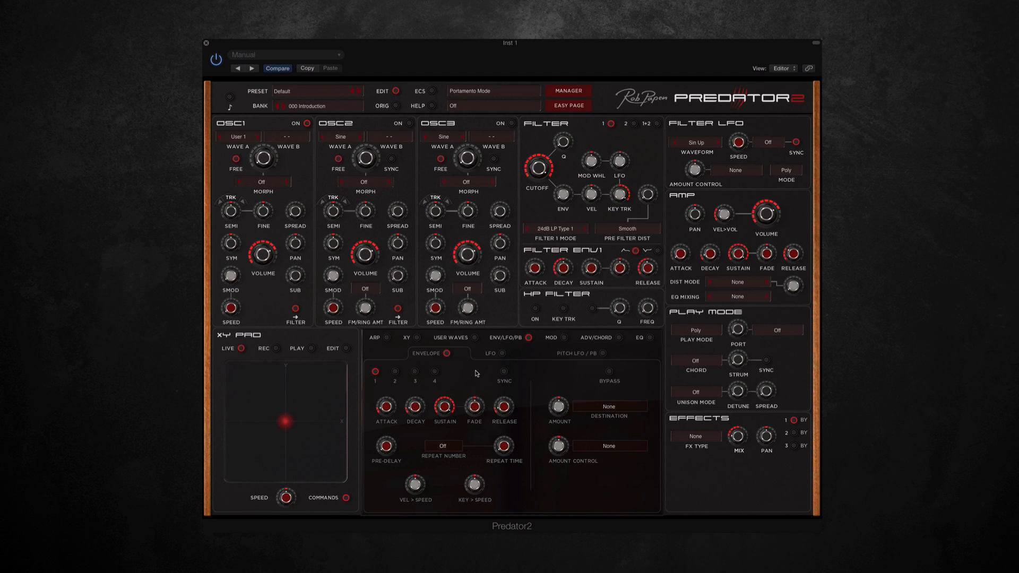
mouse_move(399, 374)
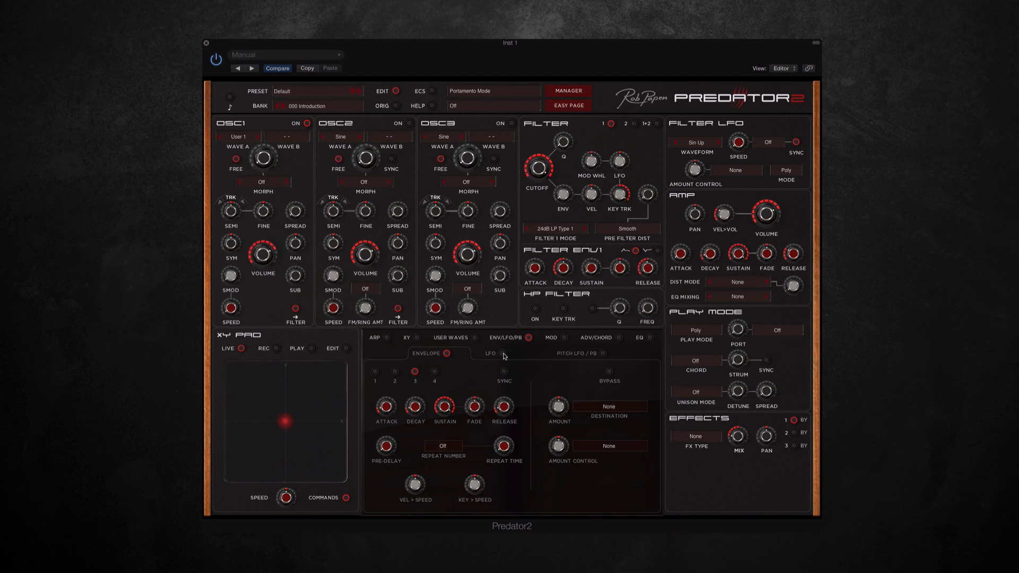
click(489, 353)
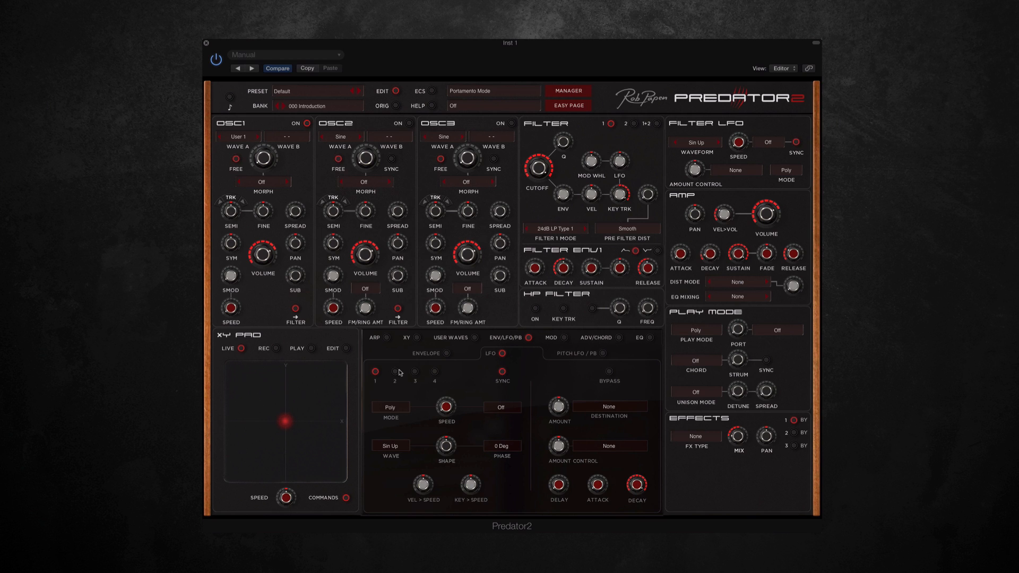
click(582, 353)
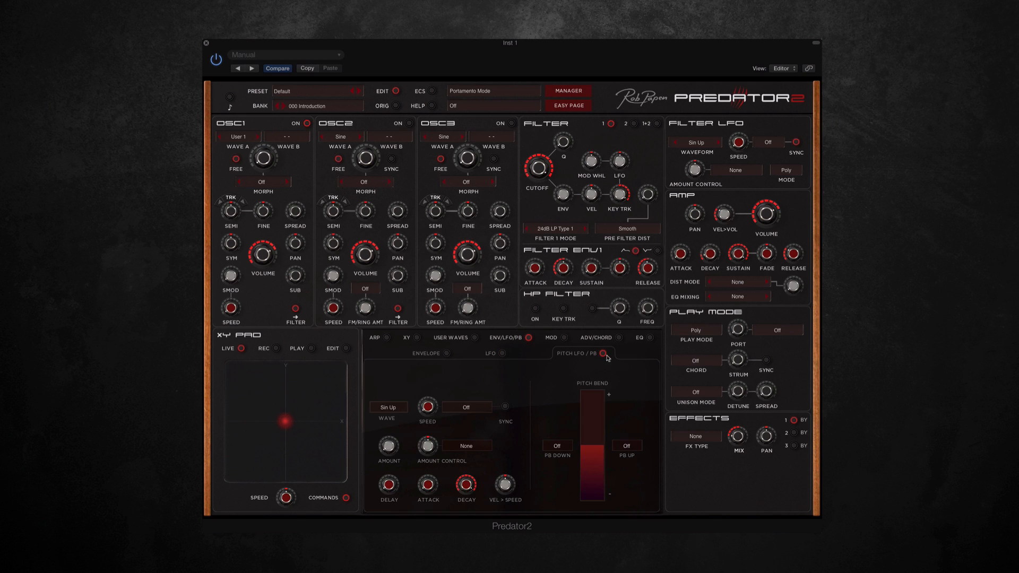
mouse_move(482, 383)
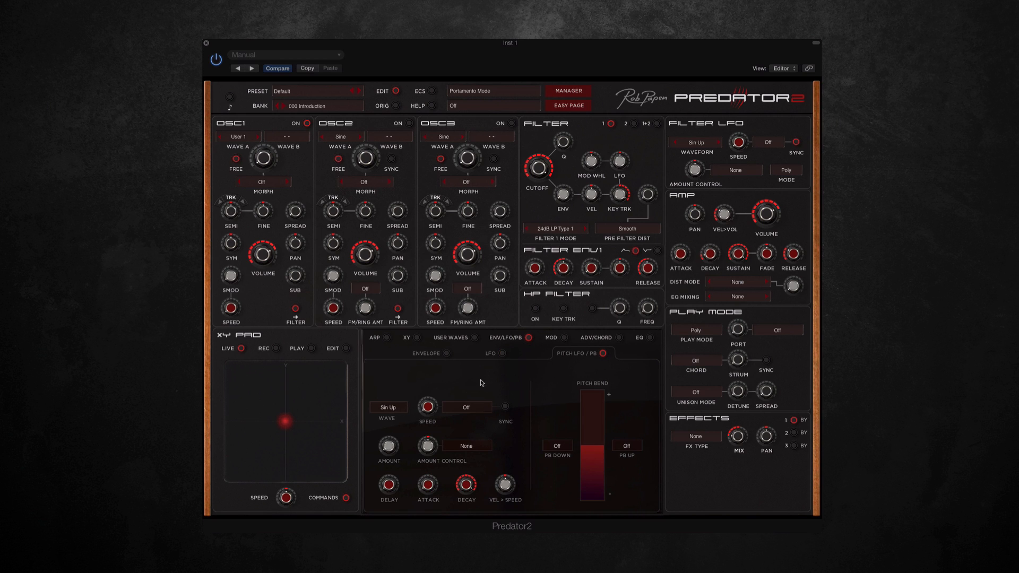
mouse_move(565, 343)
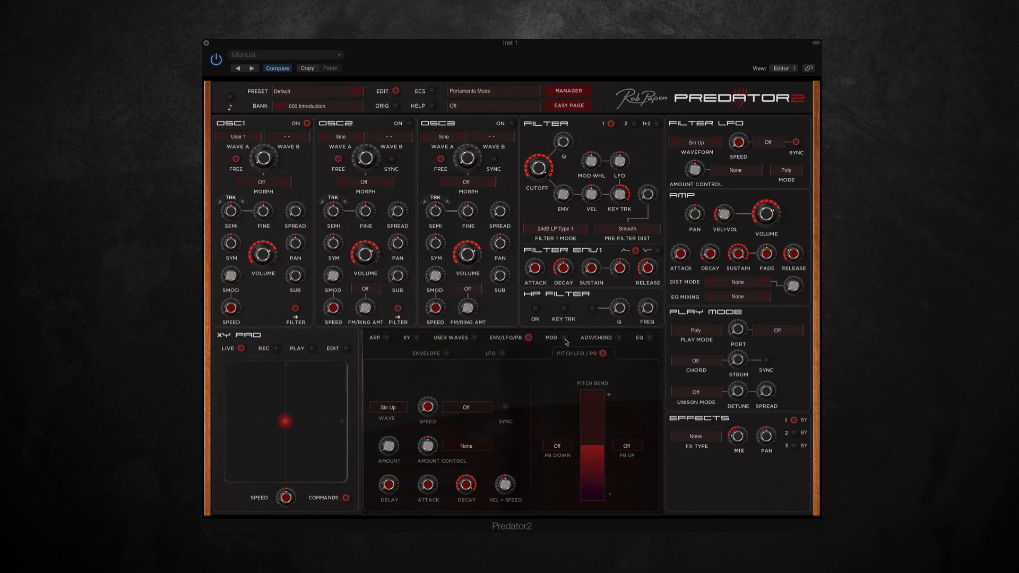
- Turn on Advanced Mode in the modulation matrix, showing eight empty slots with thresholds and offsets
click(551, 338)
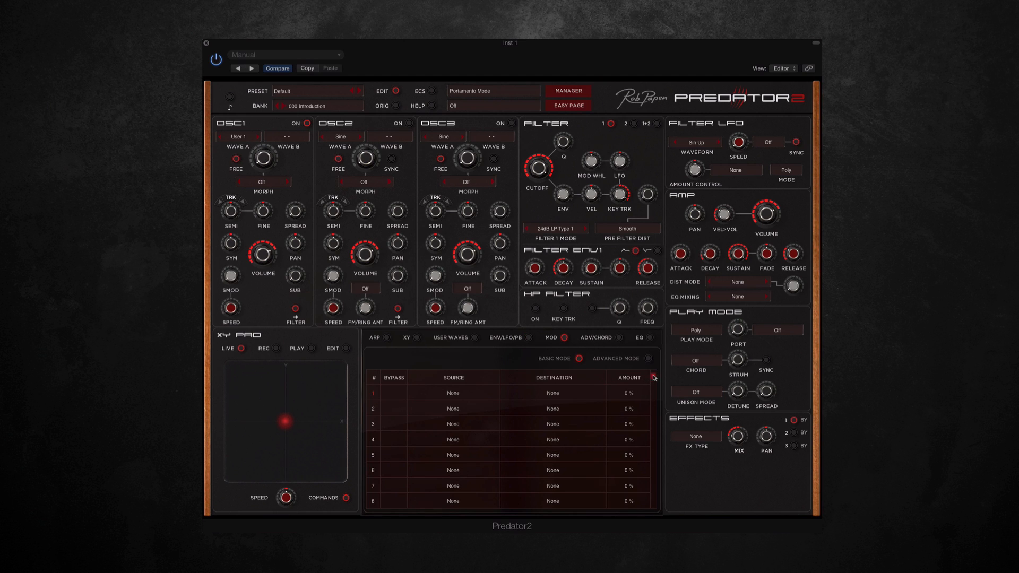
scroll(down, 3)
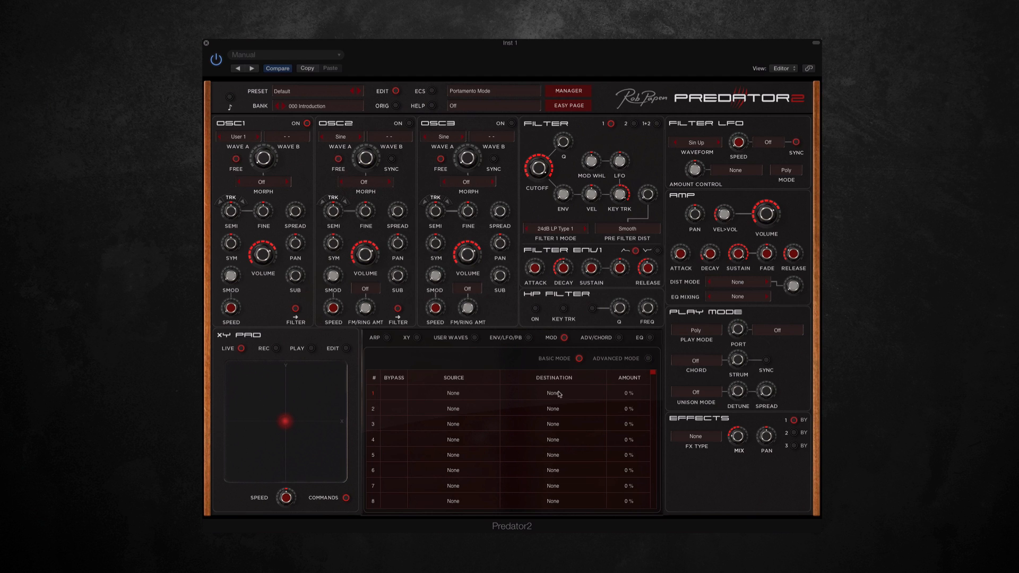
click(647, 359)
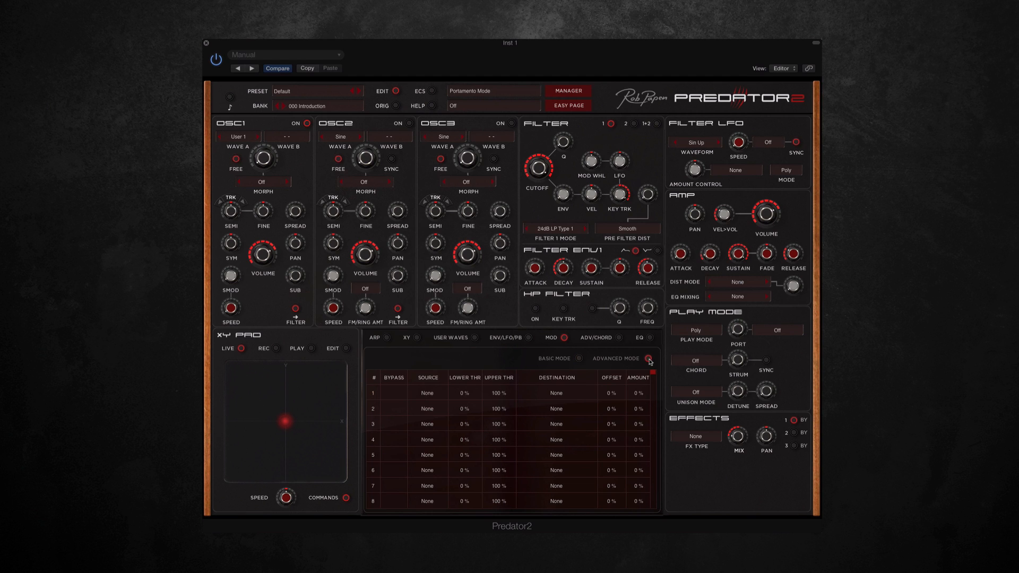
mouse_move(520, 394)
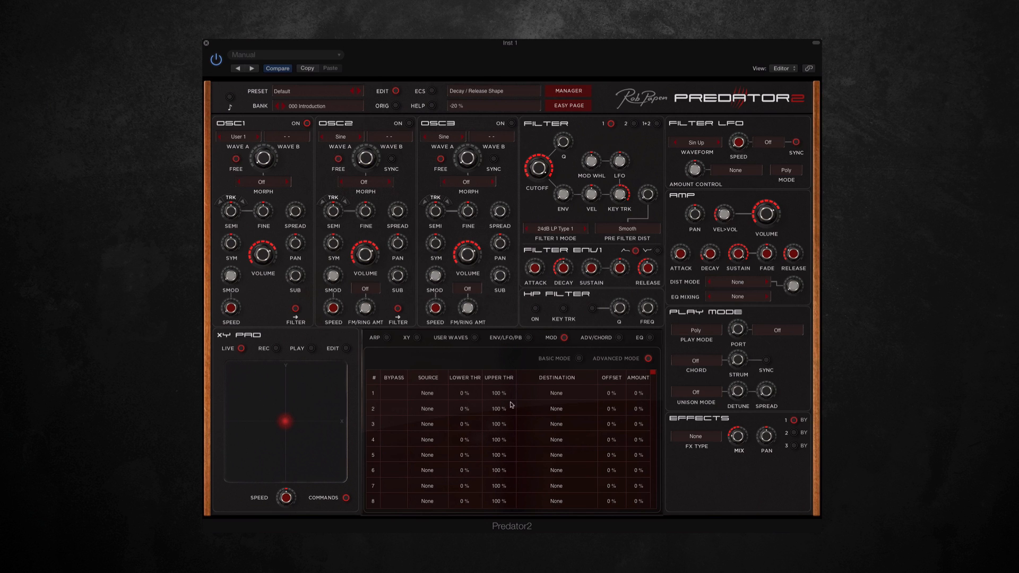
mouse_move(621, 340)
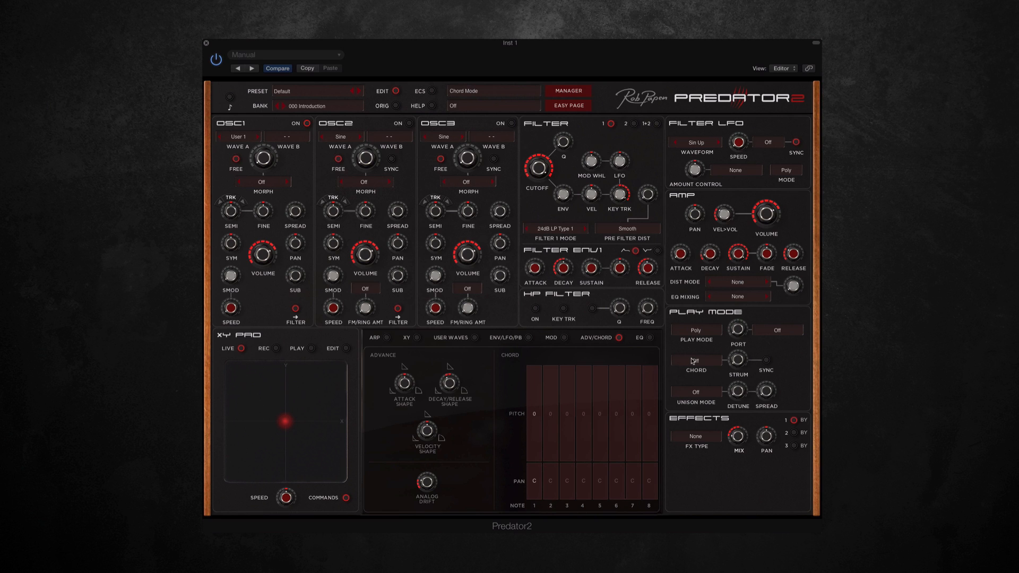
- Keep the Play Mode chord setting Off and show the three-band EQ with high- and low-pass filters
click(695, 348)
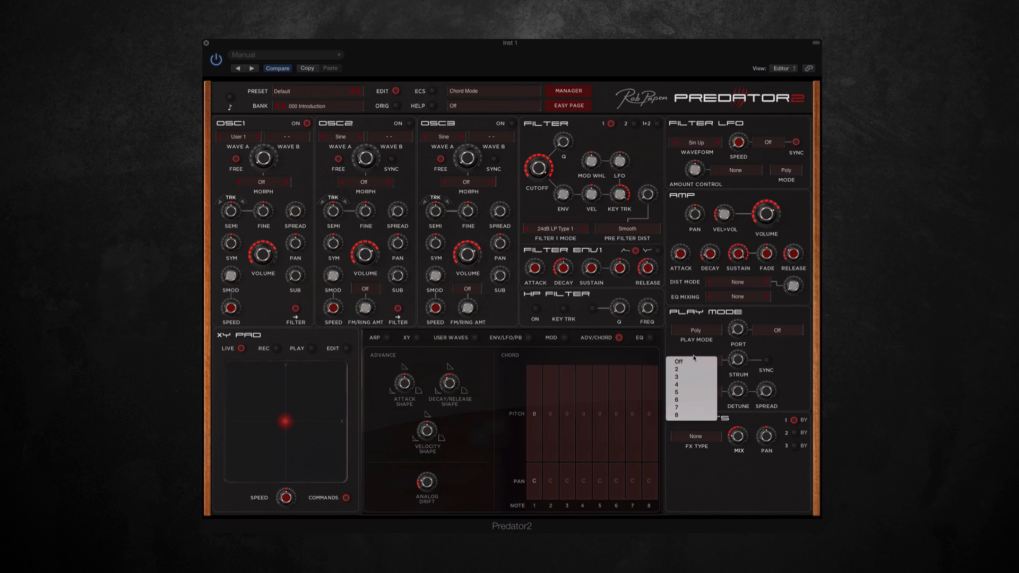
click(678, 361)
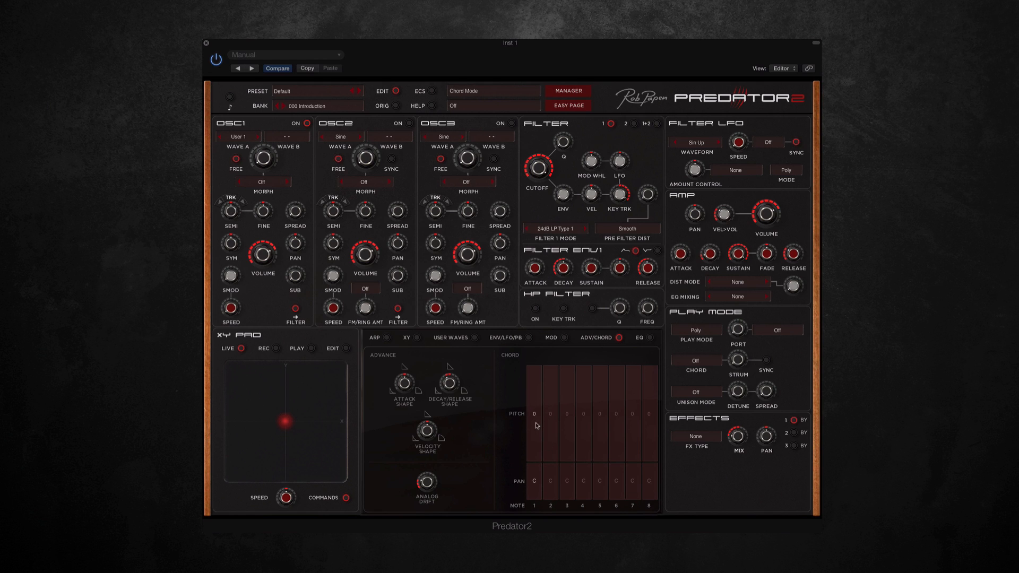
mouse_move(510, 411)
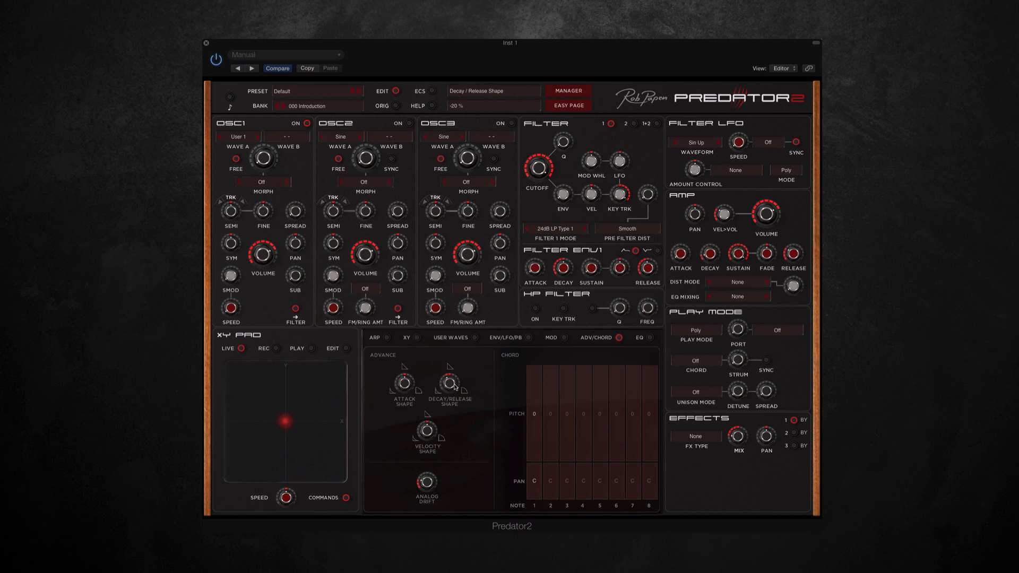
click(640, 338)
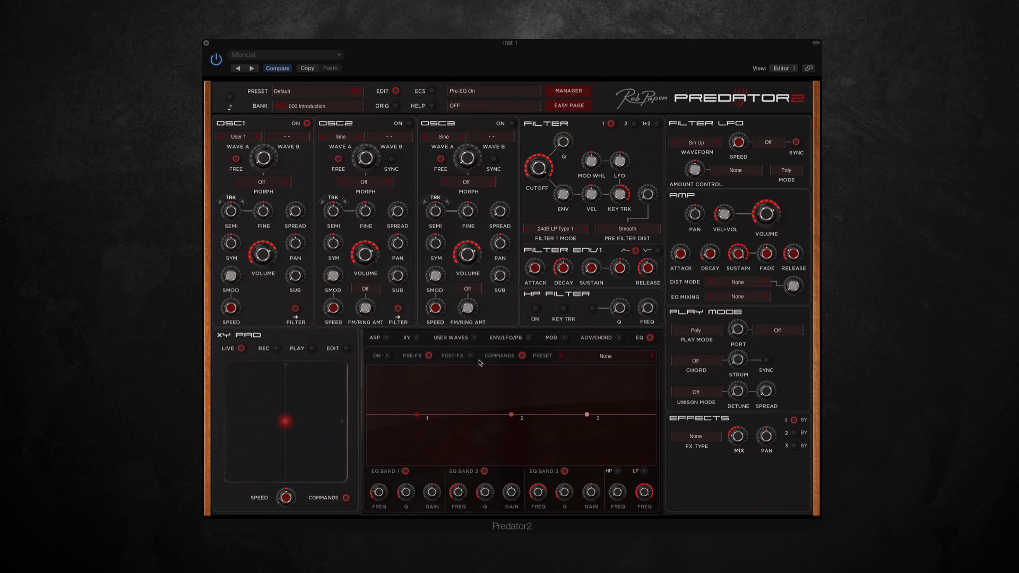
mouse_move(550, 373)
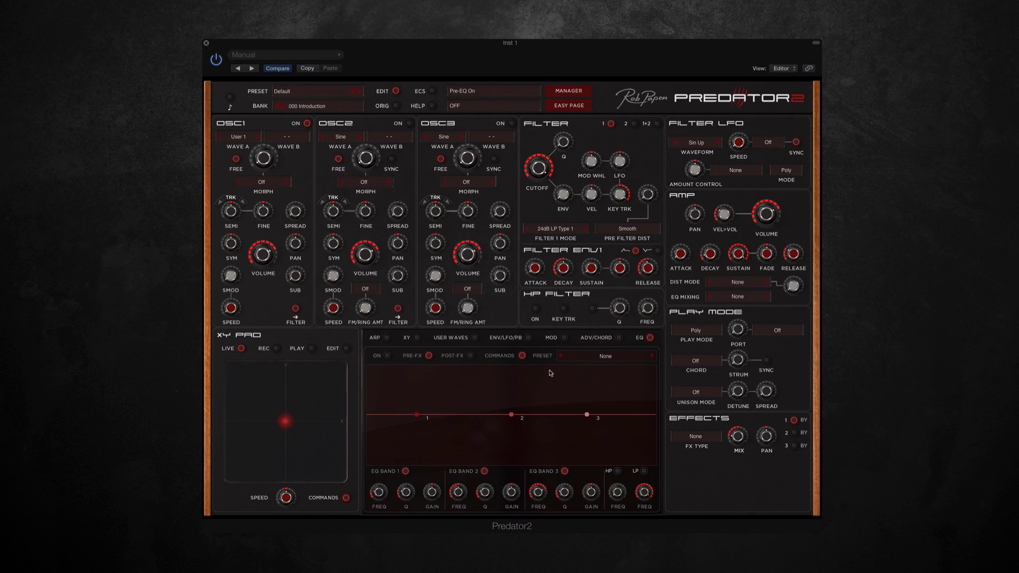
mouse_move(457, 361)
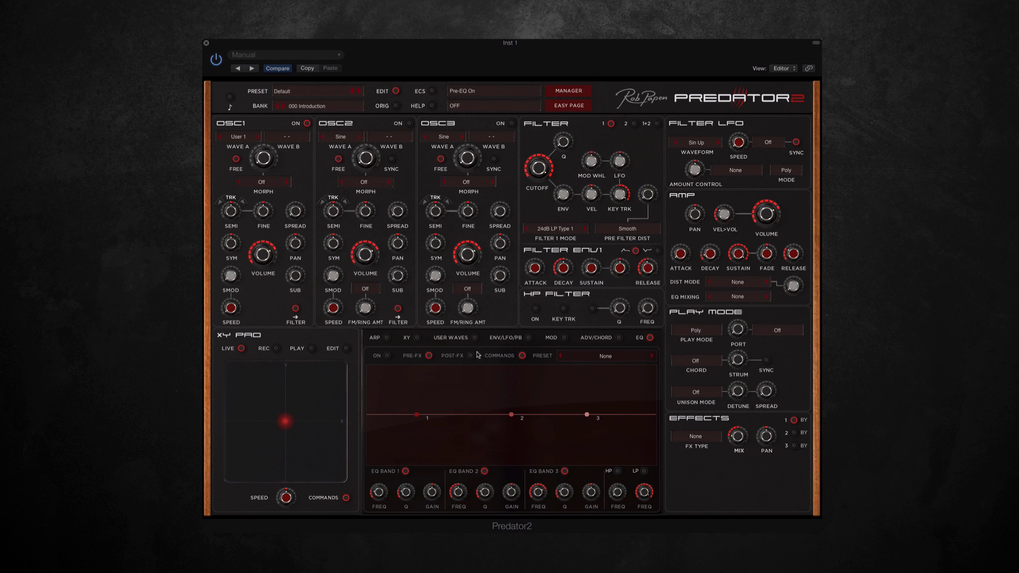
click(605, 355)
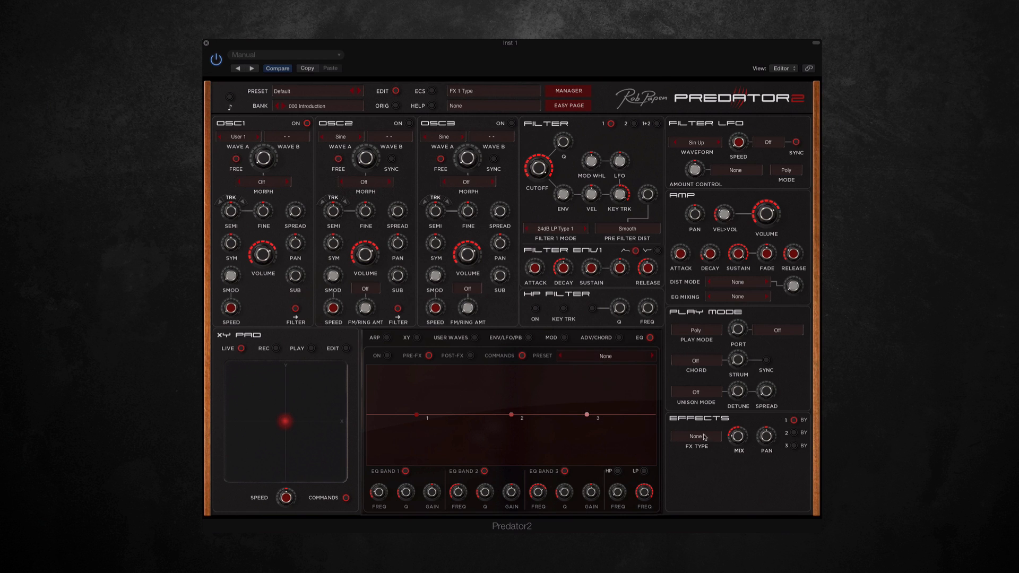
- Set the first effect to Flanger, then show the arpeggiator page on the reloaded Default preset
click(695, 436)
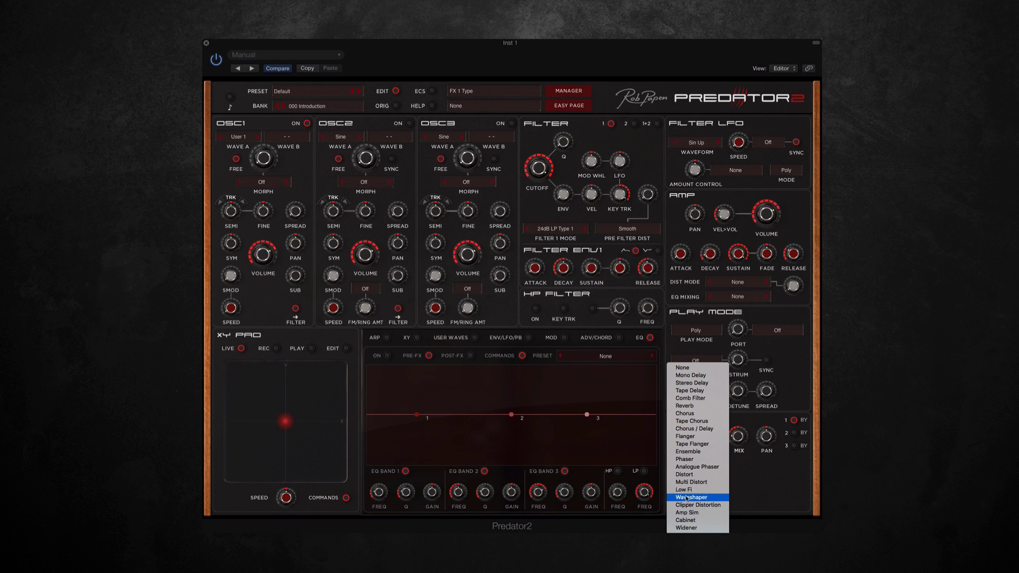
click(684, 437)
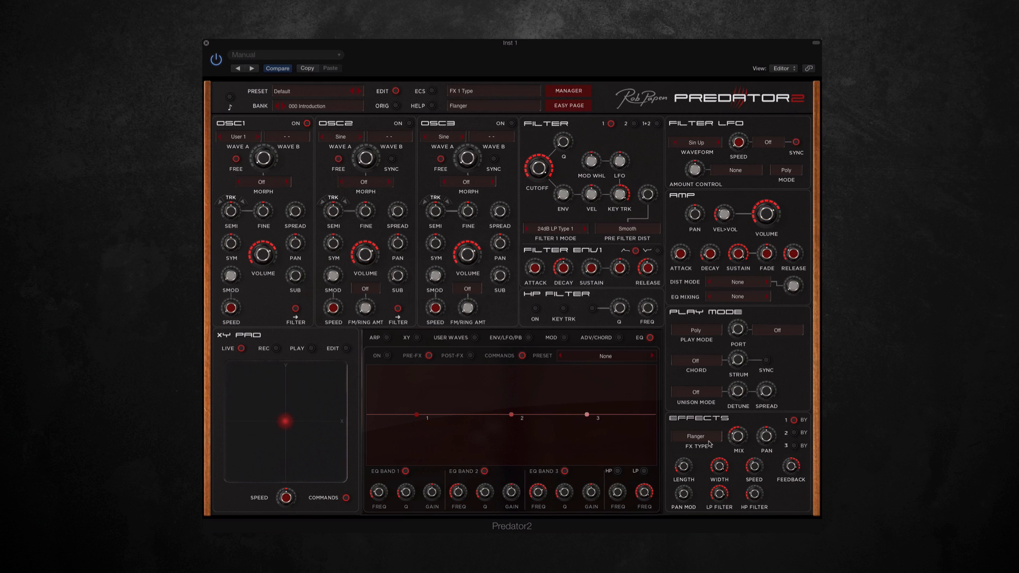
click(373, 338)
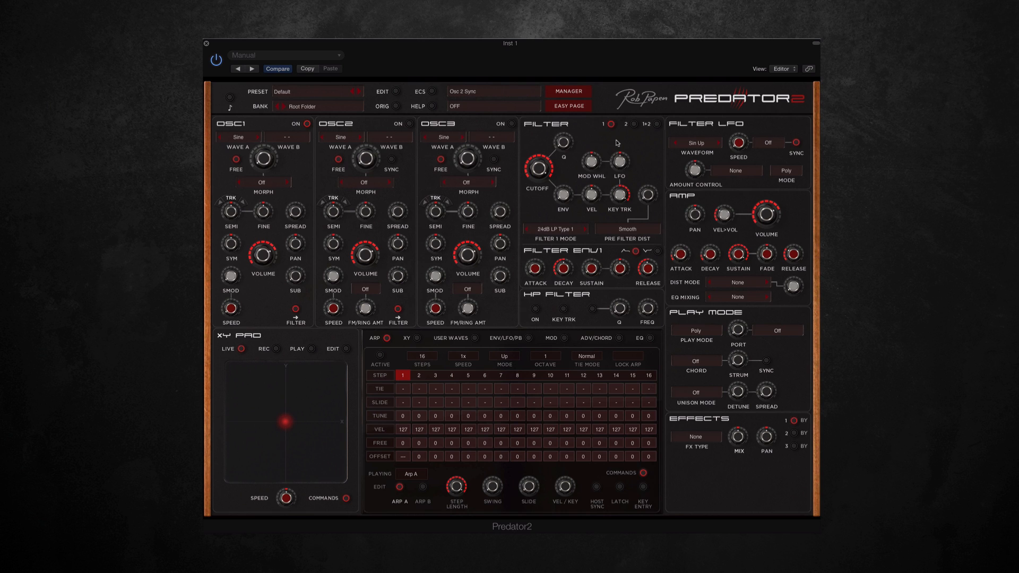